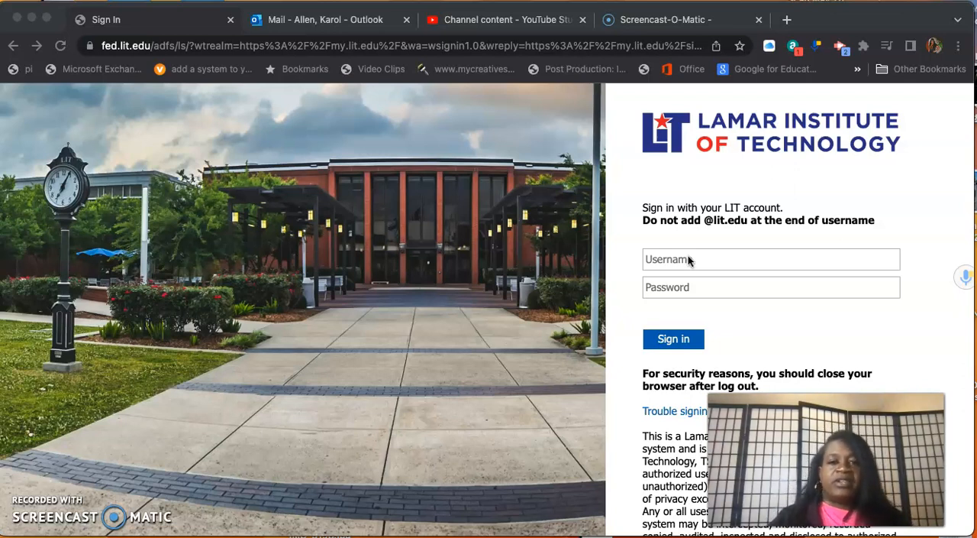
scroll(down, 3)
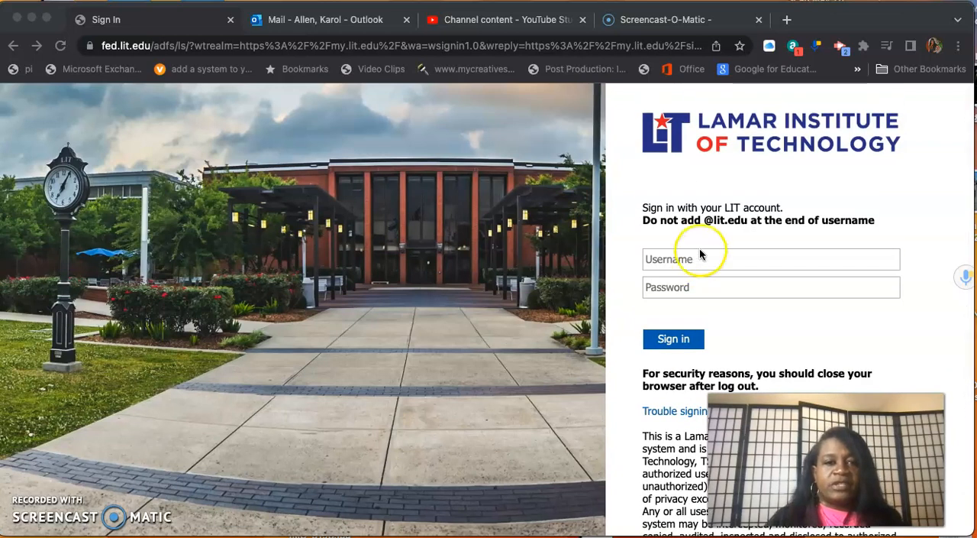
mouse_move(473, 70)
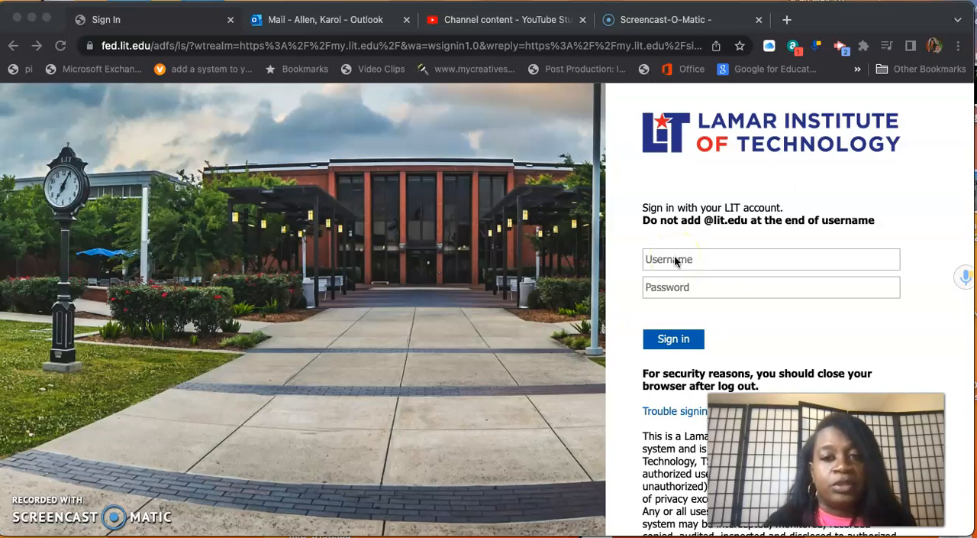
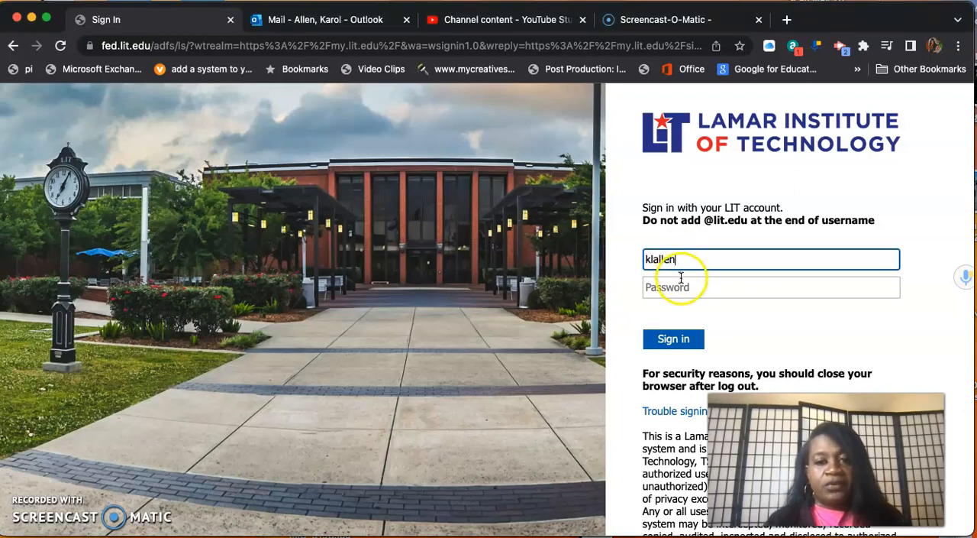
click(769, 287)
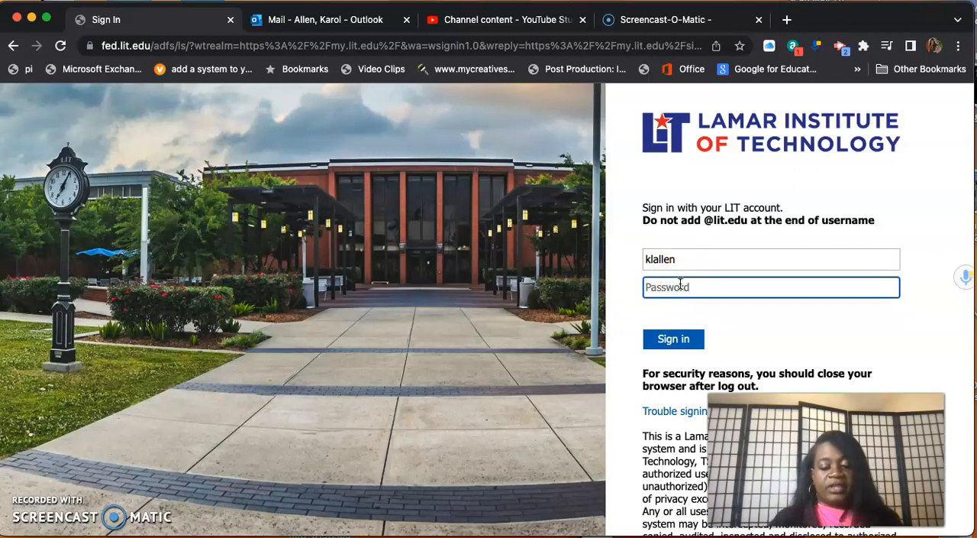
text(password)
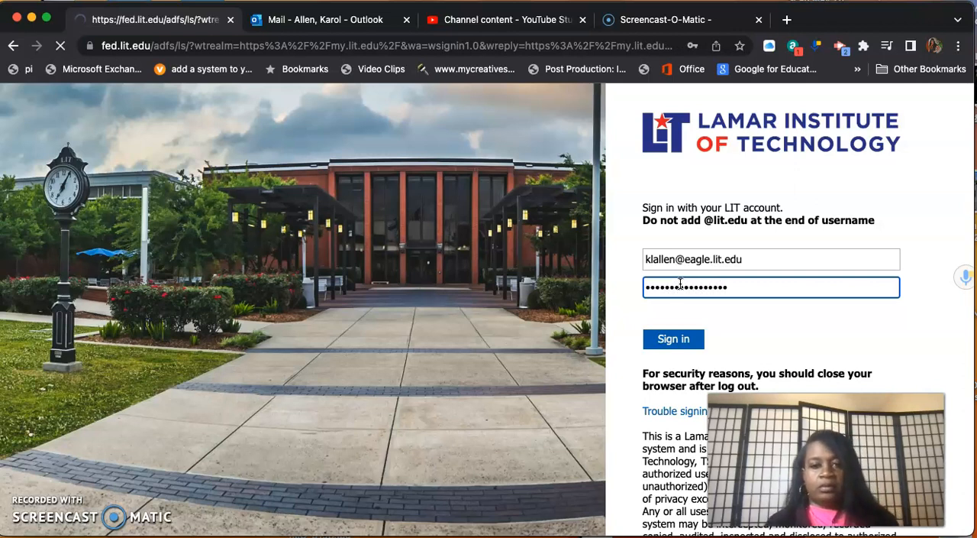
Submit the sign-in, then switch from the Employee page to the Student home page
click(672, 339)
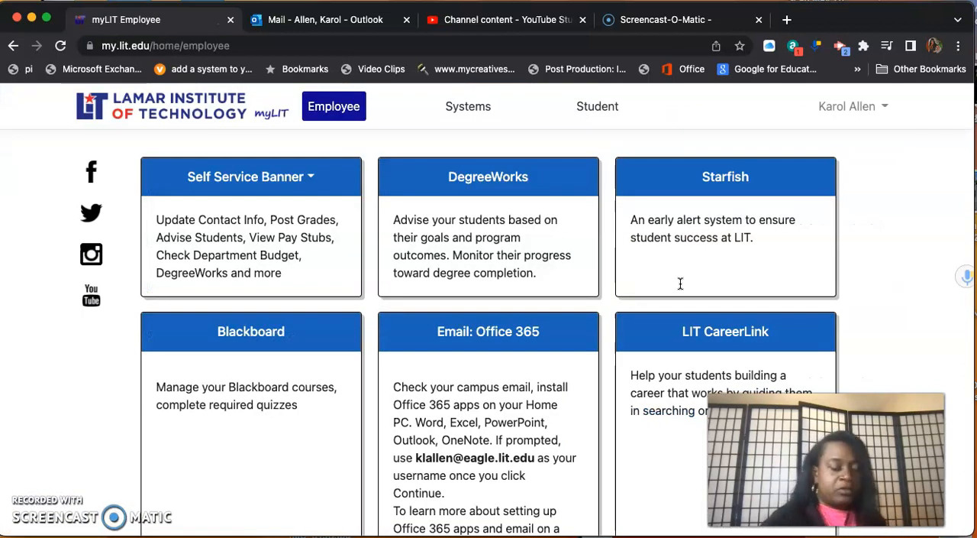
mouse_move(553, 177)
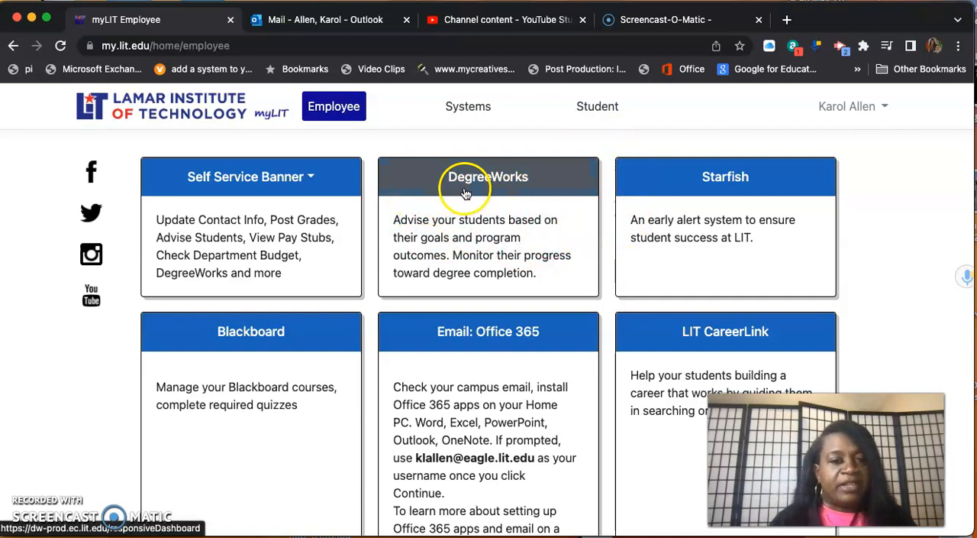
mouse_move(306, 221)
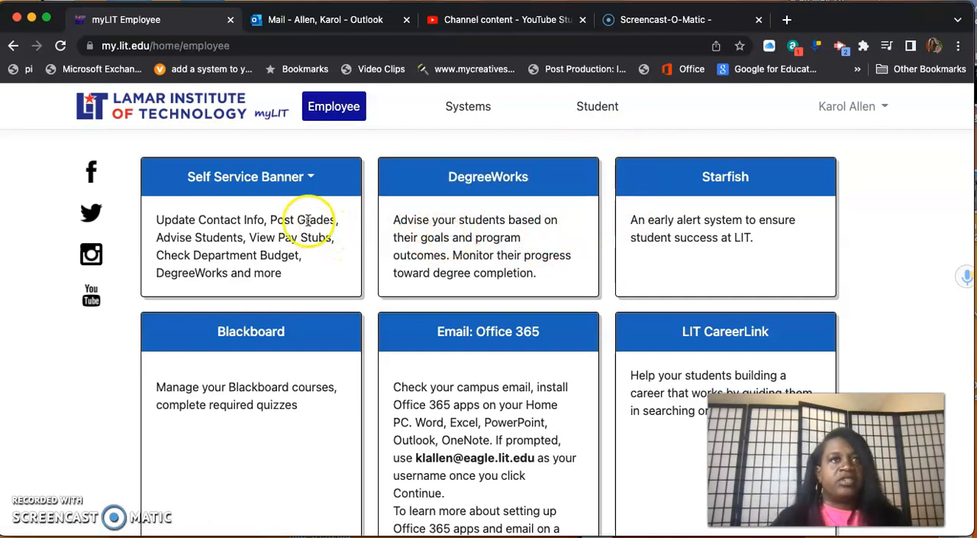
scroll(down, 3)
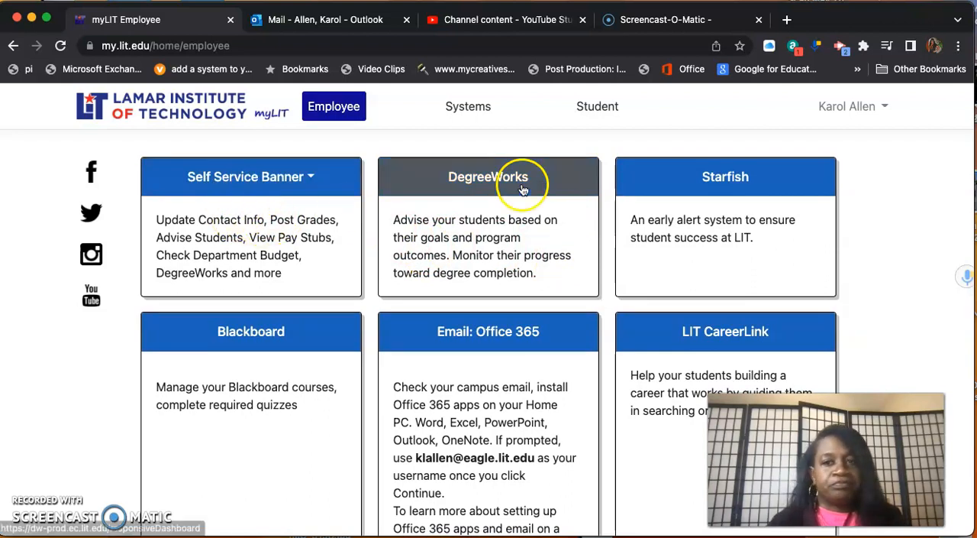
click(597, 107)
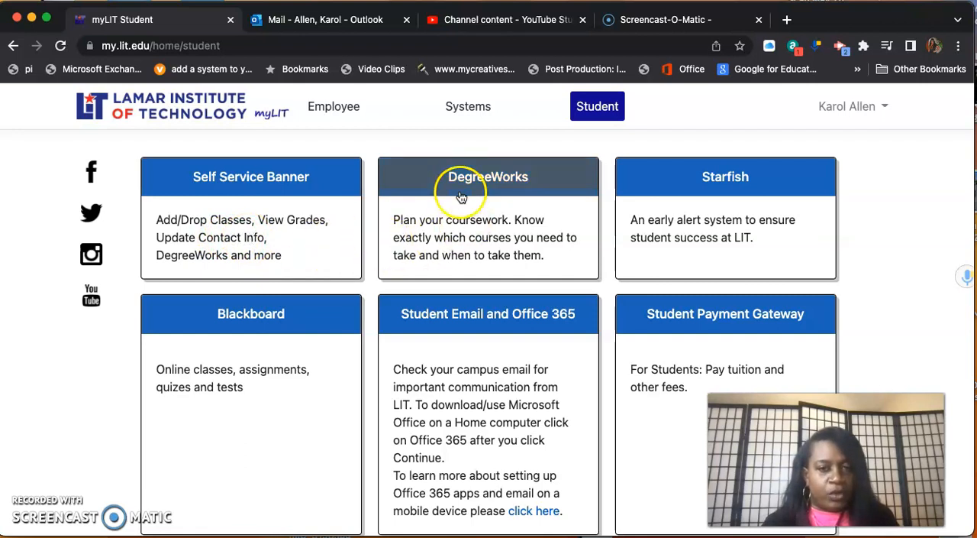
mouse_move(473, 226)
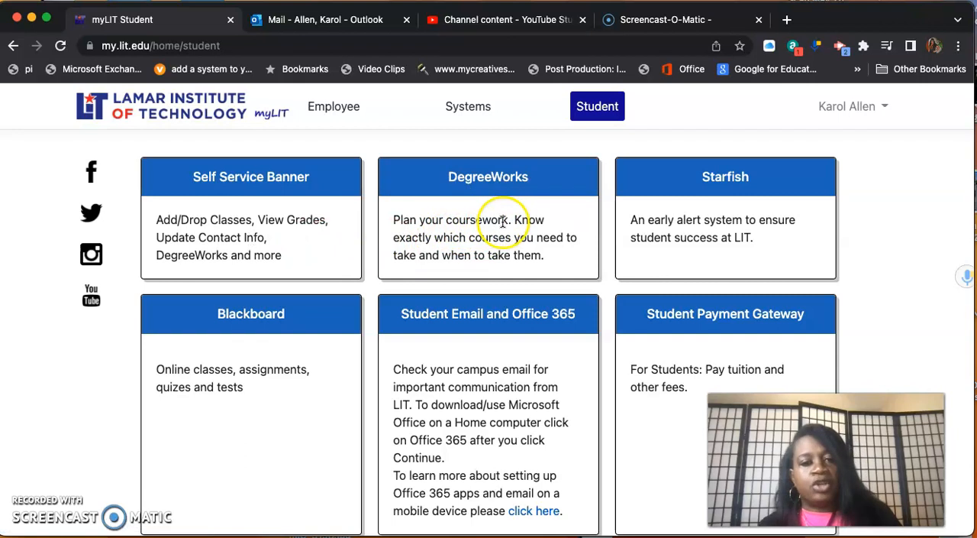
mouse_move(511, 232)
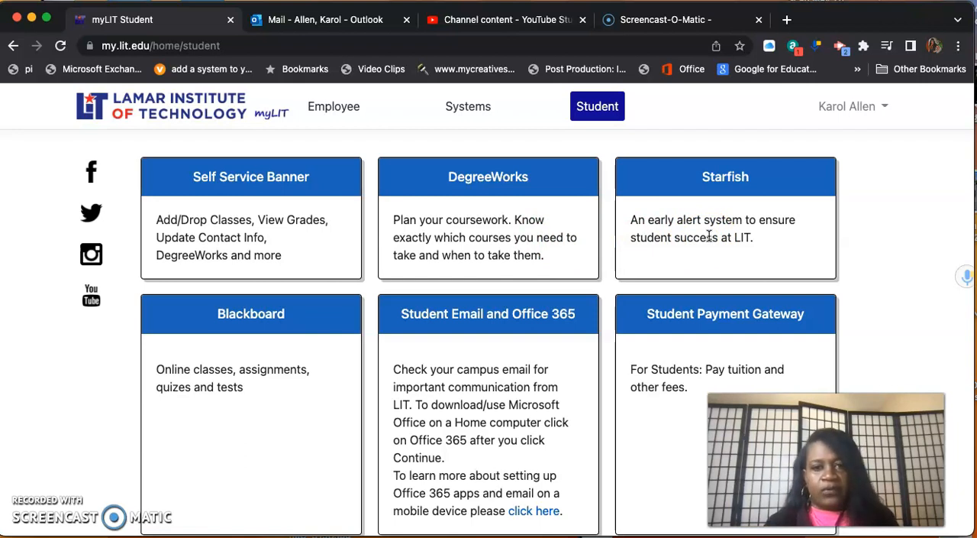
mouse_move(710, 232)
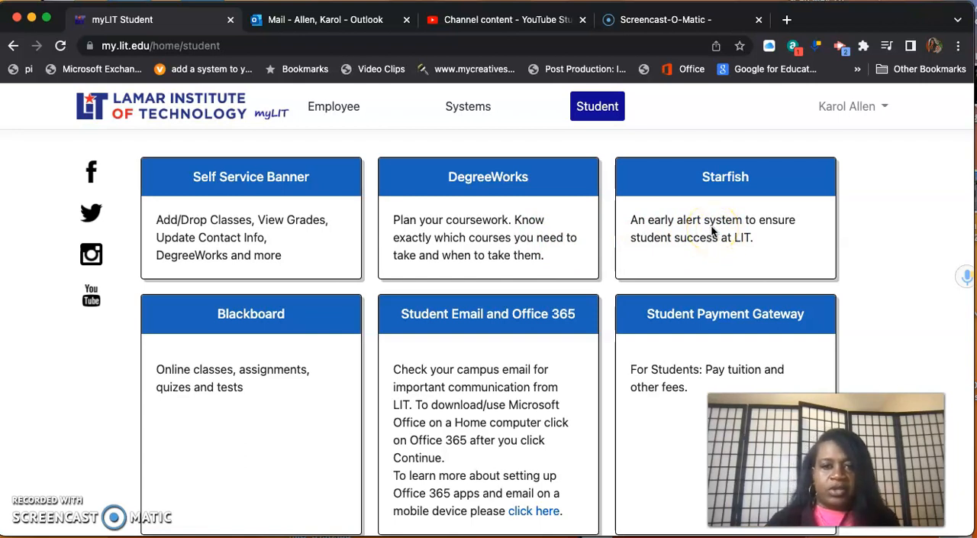
scroll(down, 3)
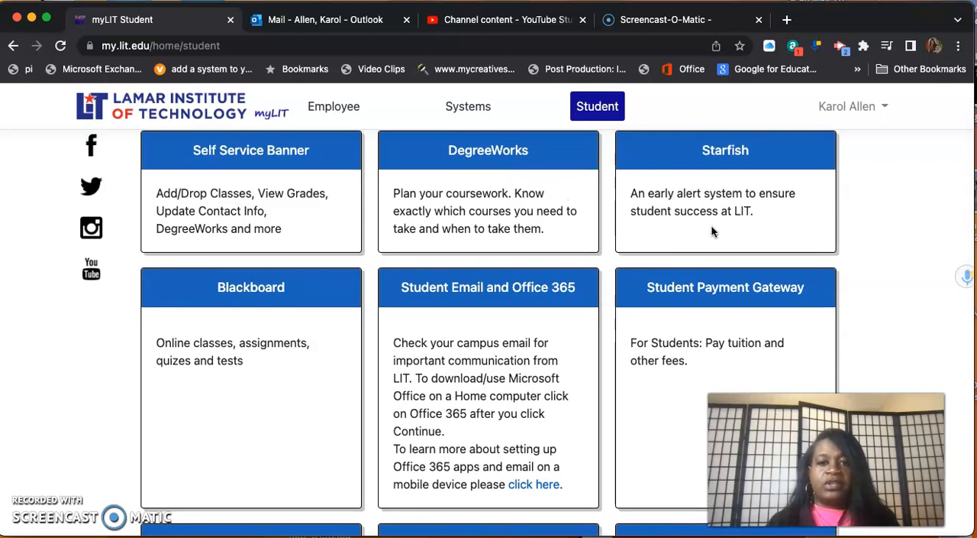
scroll(down, 3)
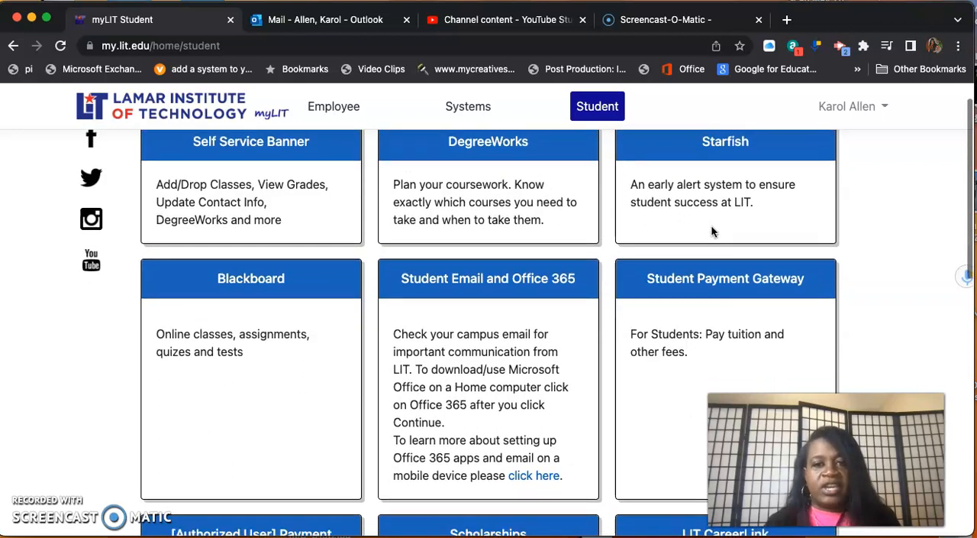
scroll(up, 3)
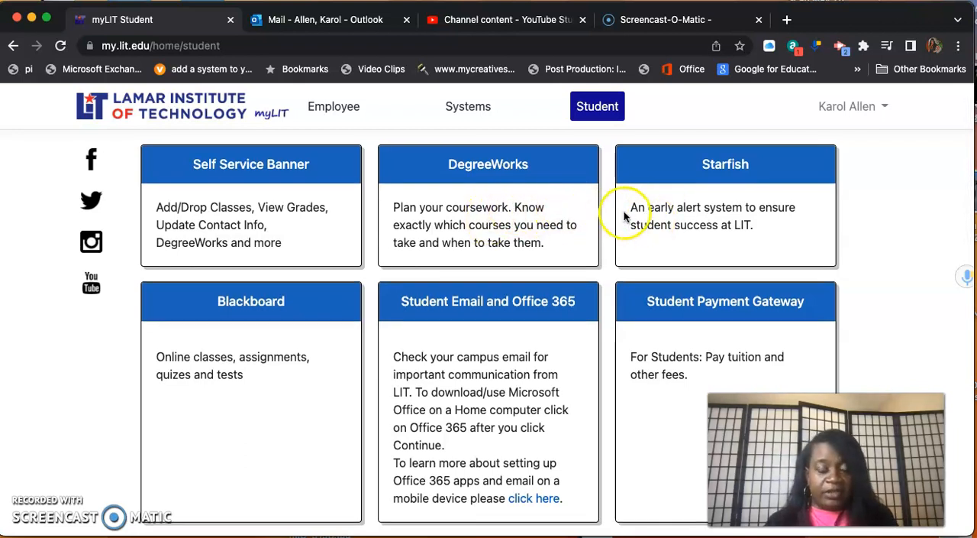
scroll(down, 3)
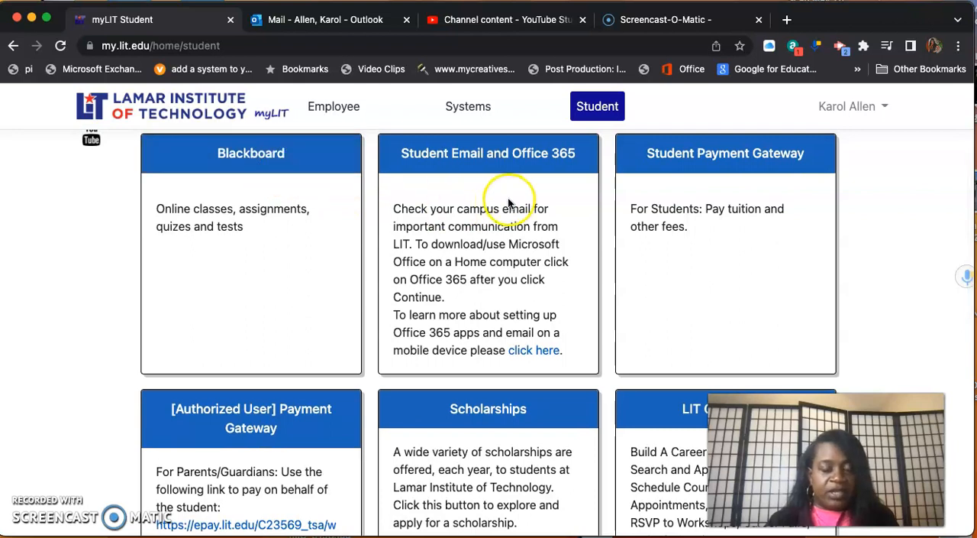
mouse_move(540, 165)
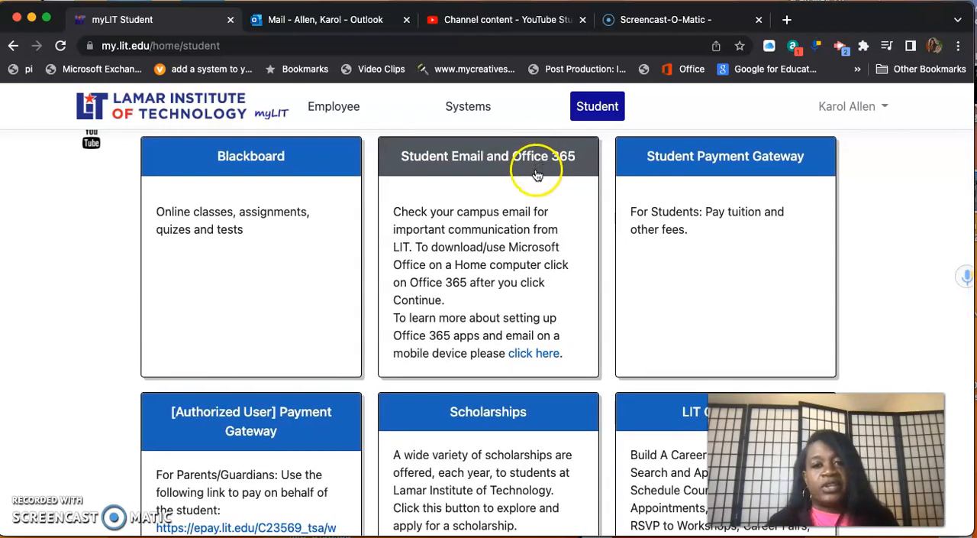
mouse_move(535, 162)
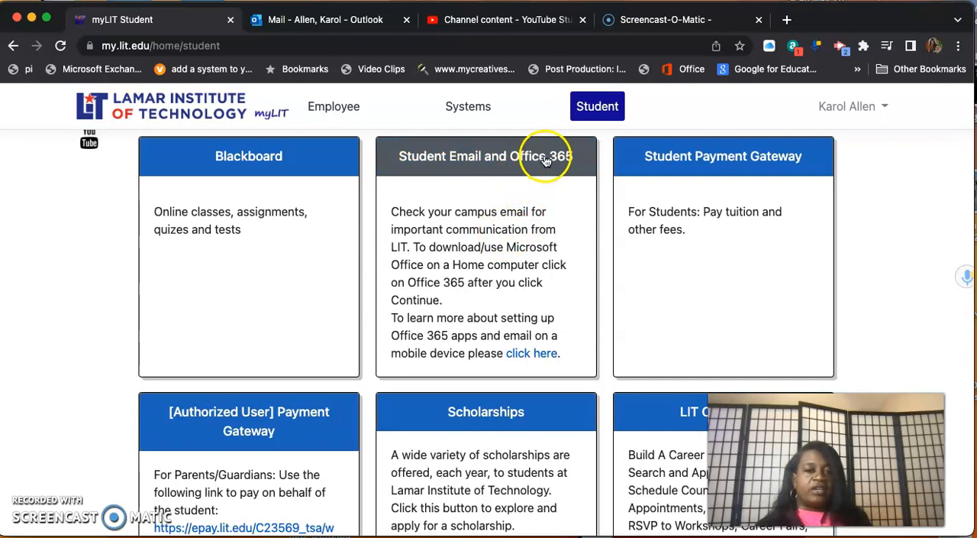
mouse_move(698, 180)
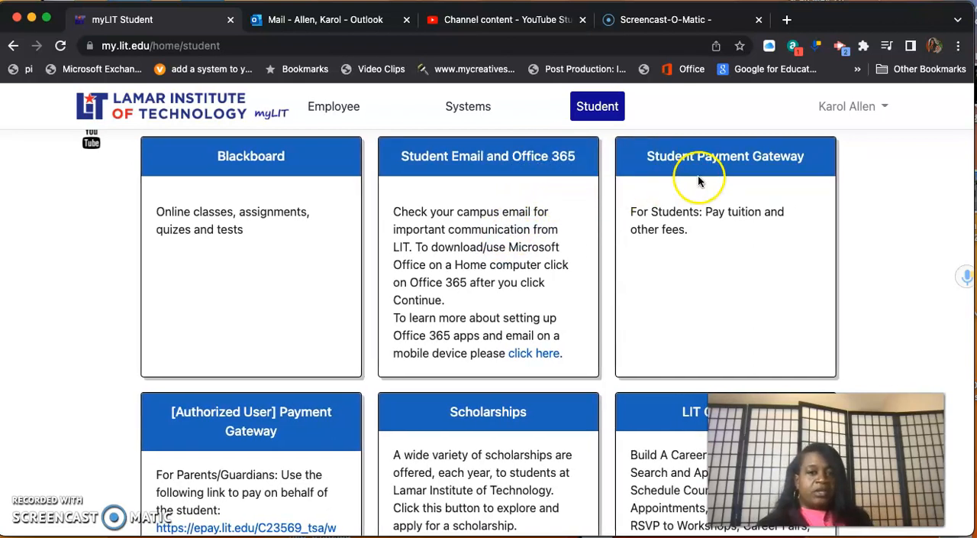
Scroll the Student page past the Library and Bookstore cards to the Blackboard card
scroll(down, 3)
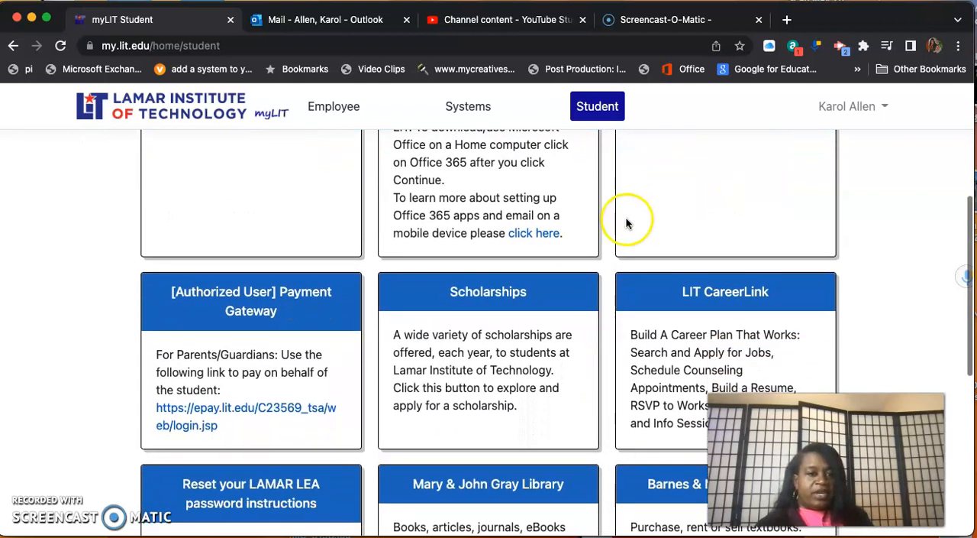
scroll(down, 3)
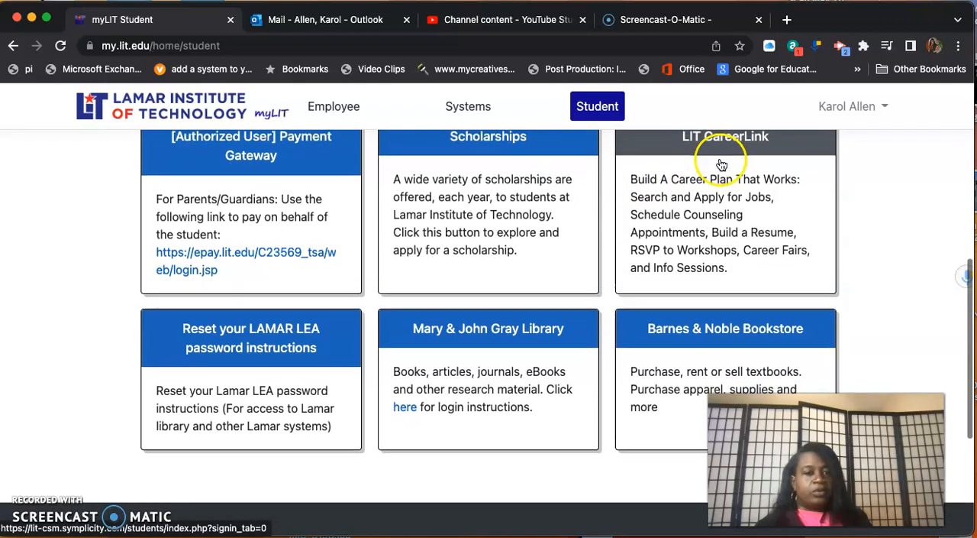
scroll(down, 3)
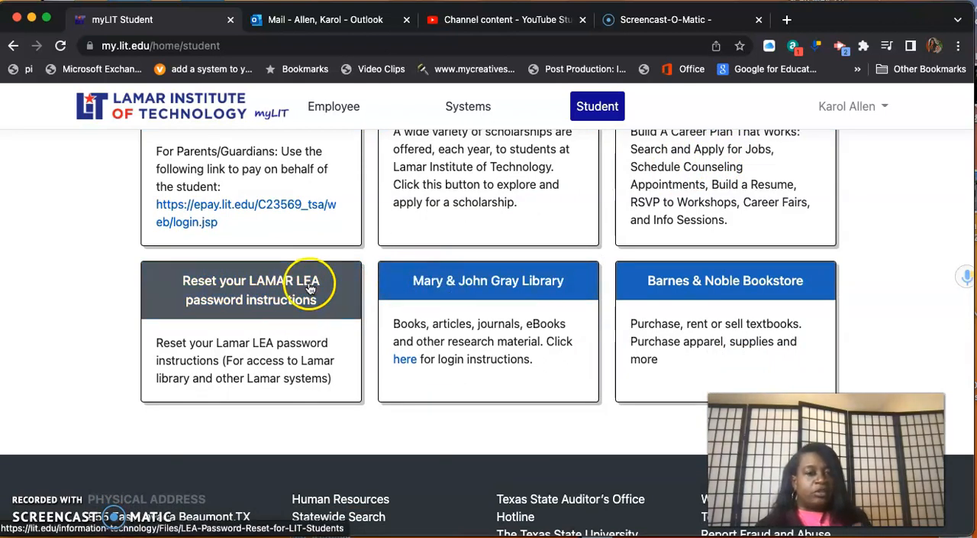
mouse_move(440, 281)
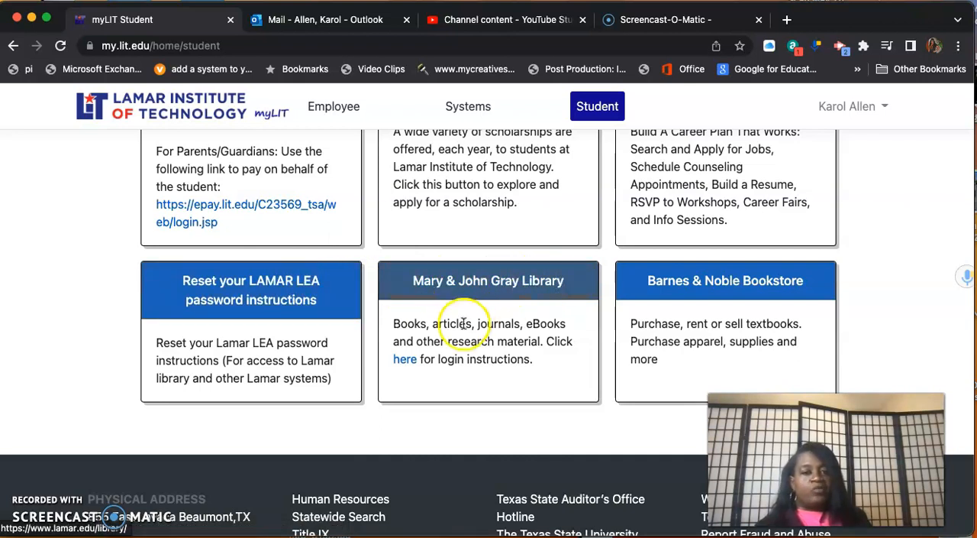
scroll(down, 3)
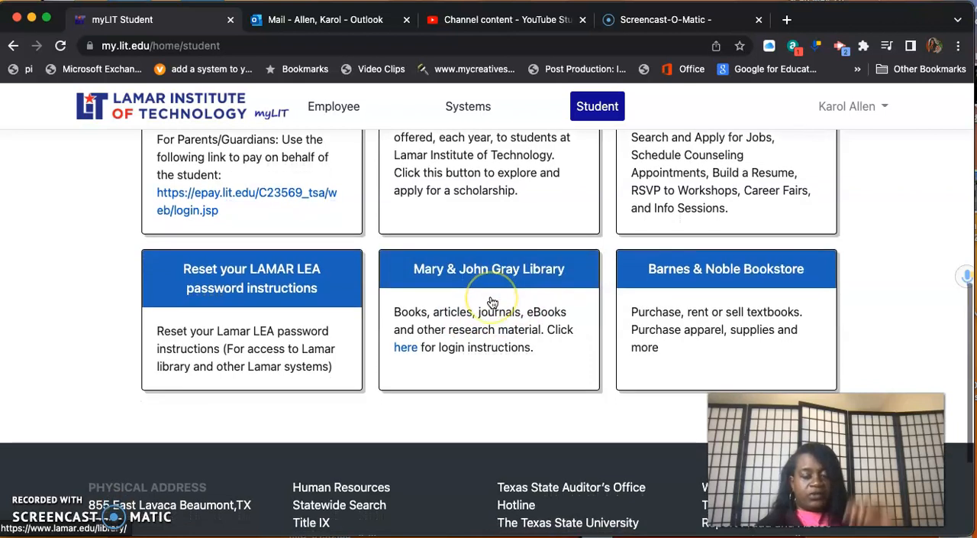
scroll(down, 3)
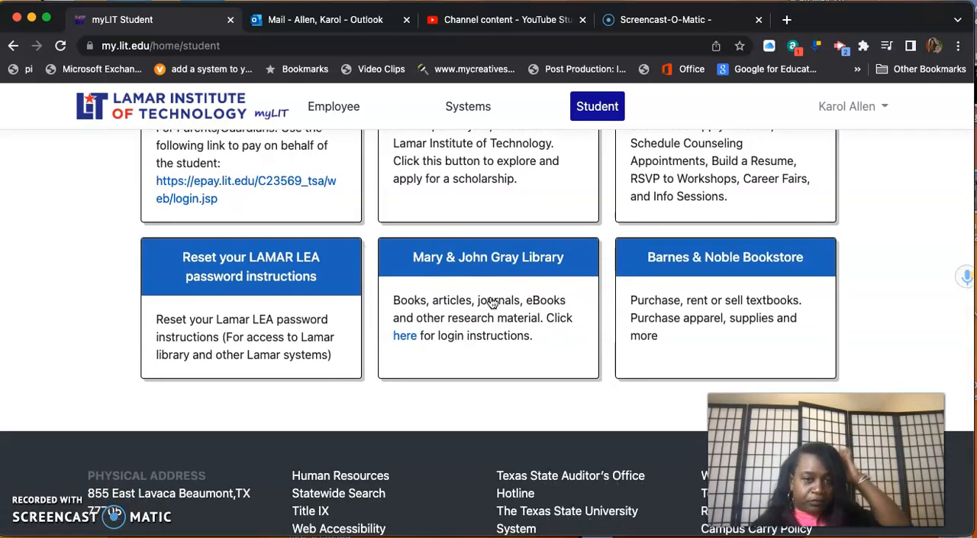
scroll(down, 3)
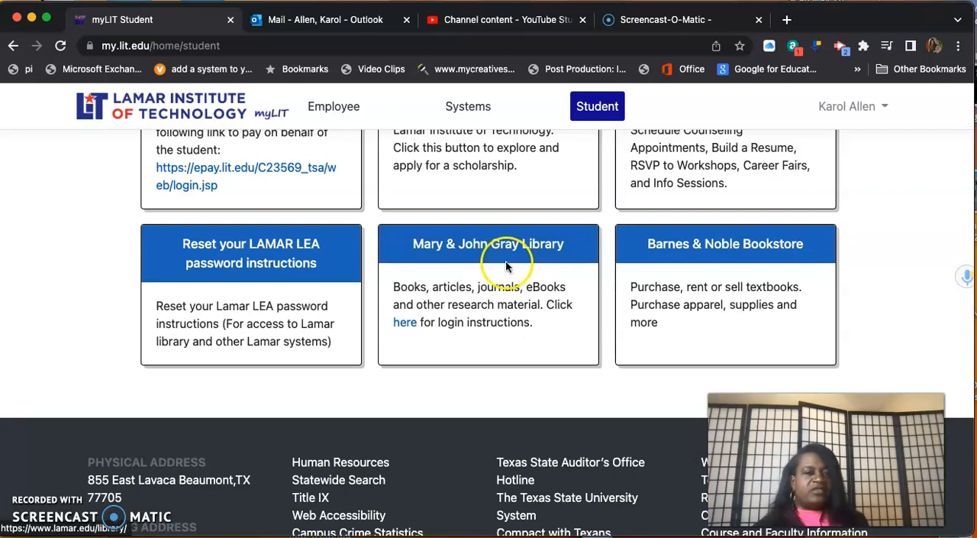
mouse_move(518, 252)
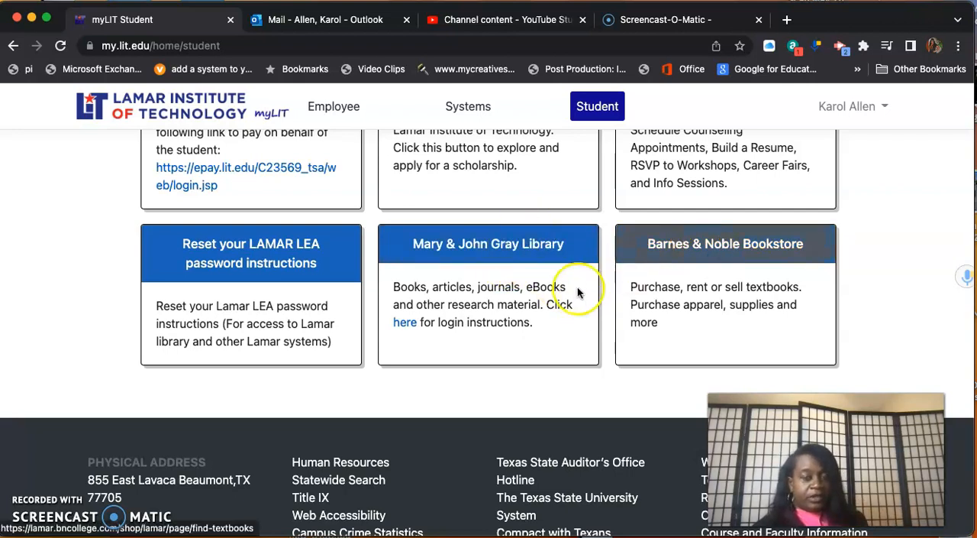
mouse_move(752, 257)
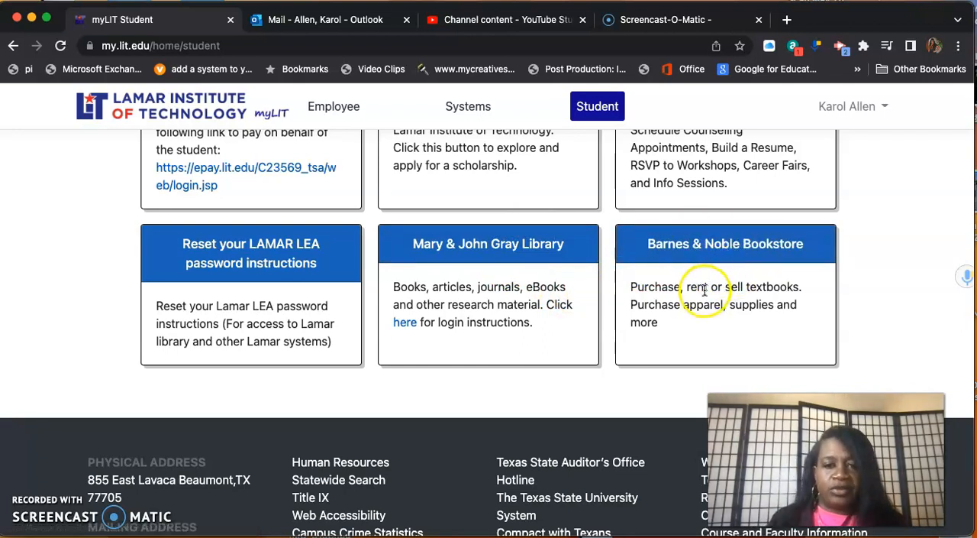
scroll(down, 3)
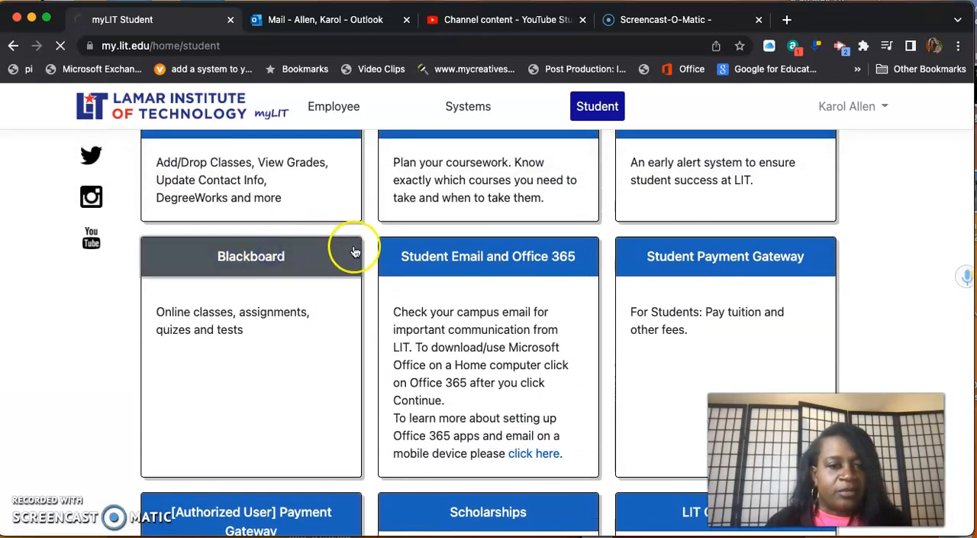
Launch Blackboard, dismiss the Support Desk Closure notice, and go to the Courses list
click(250, 256)
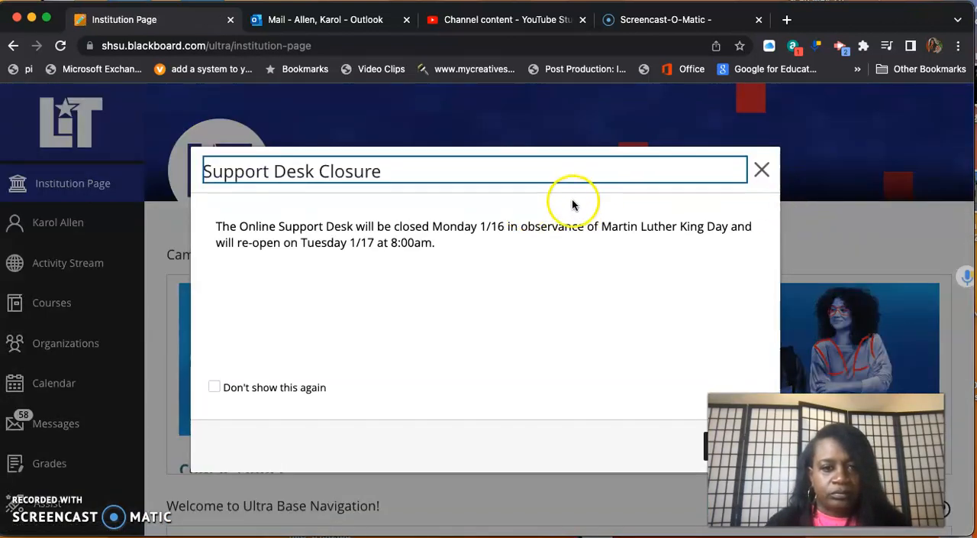
click(760, 169)
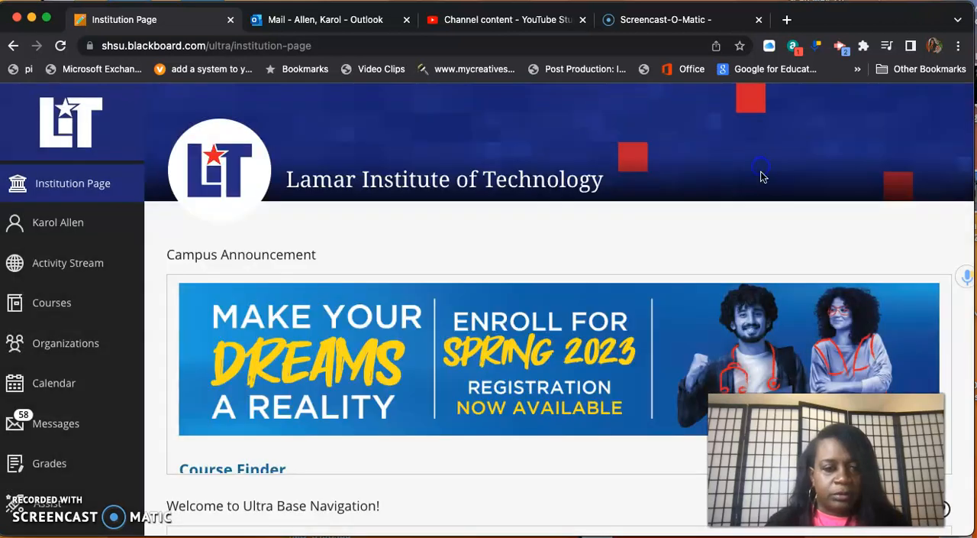
scroll(down, 3)
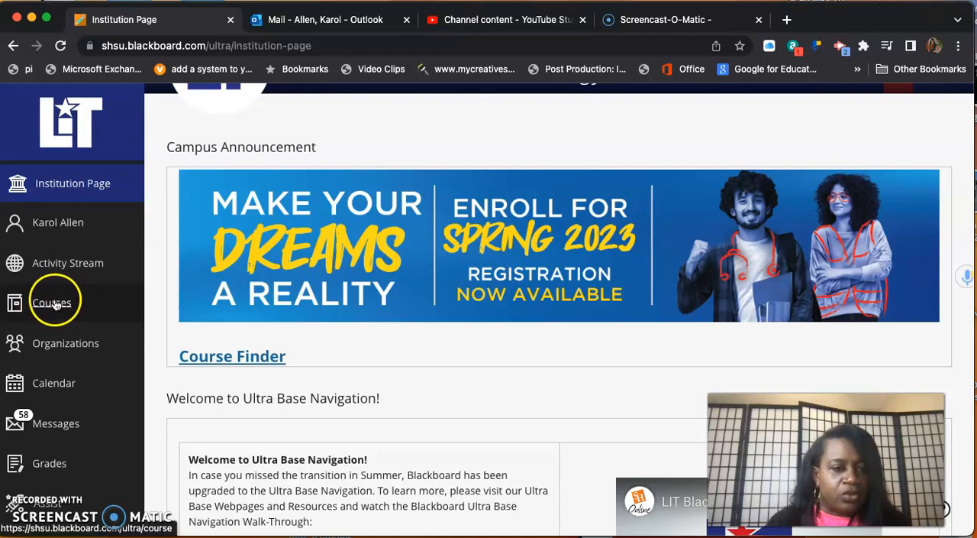
click(52, 303)
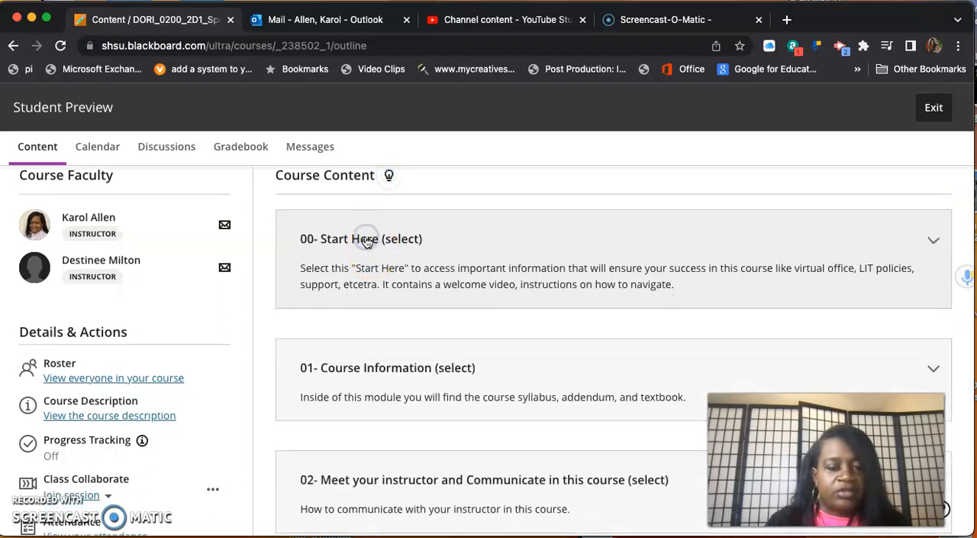
Expand 00- Start Here and reach the 'What do the different icons mean?' document
click(360, 238)
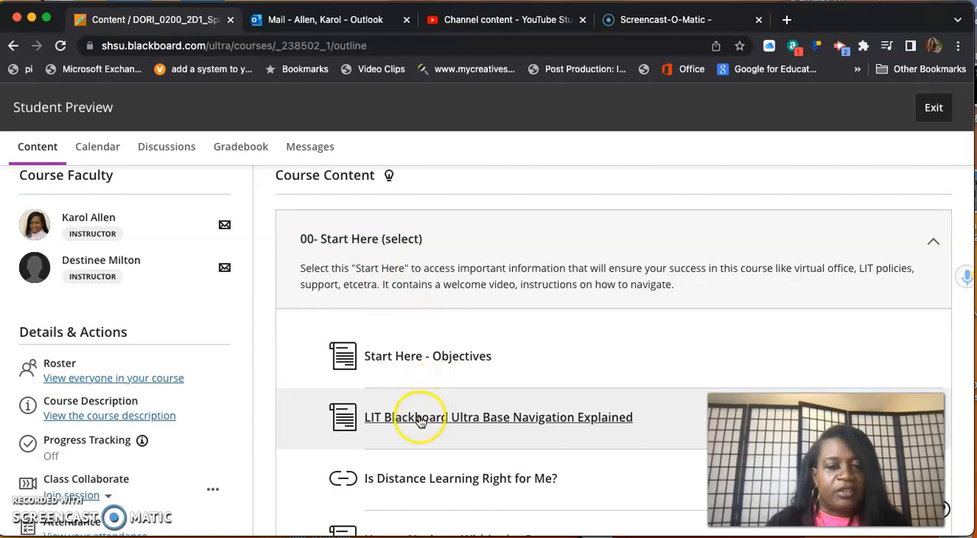
scroll(down, 3)
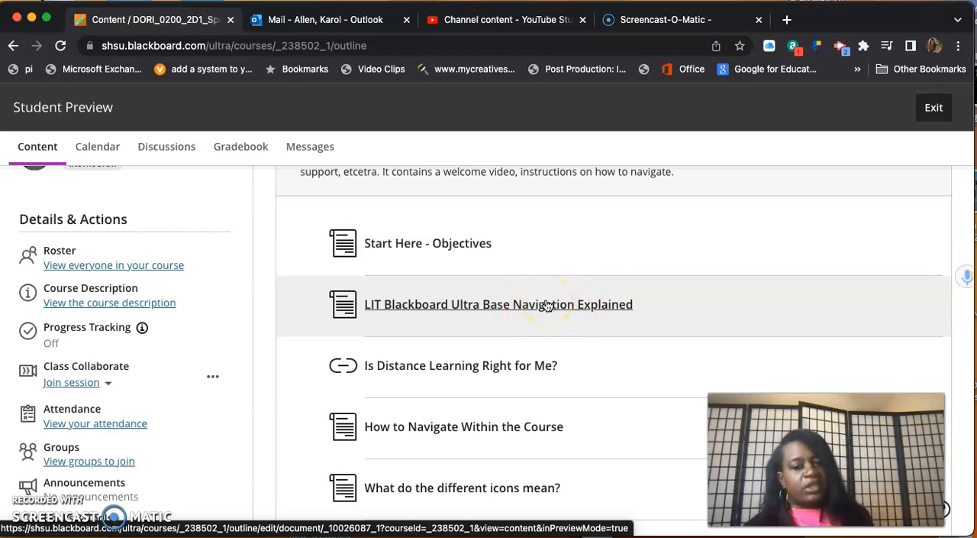
mouse_move(521, 327)
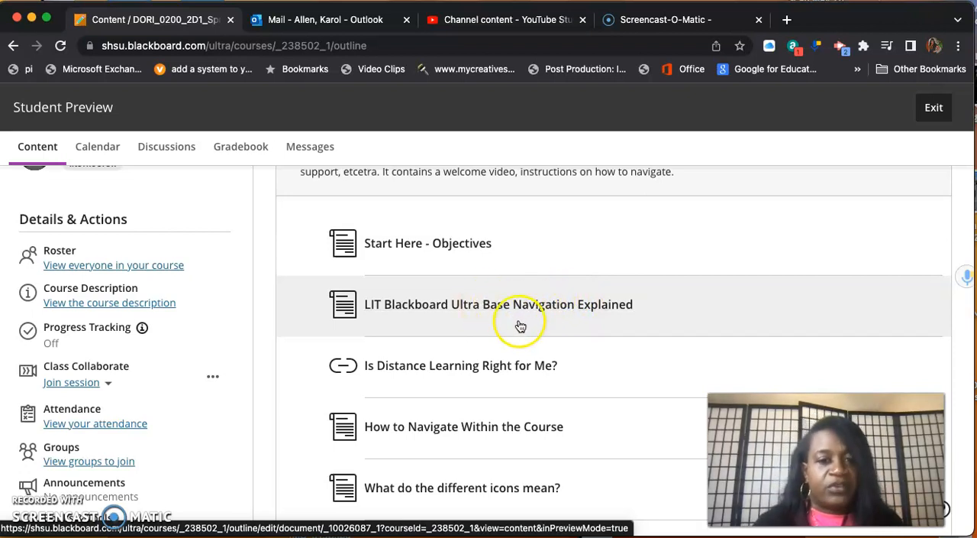
scroll(down, 3)
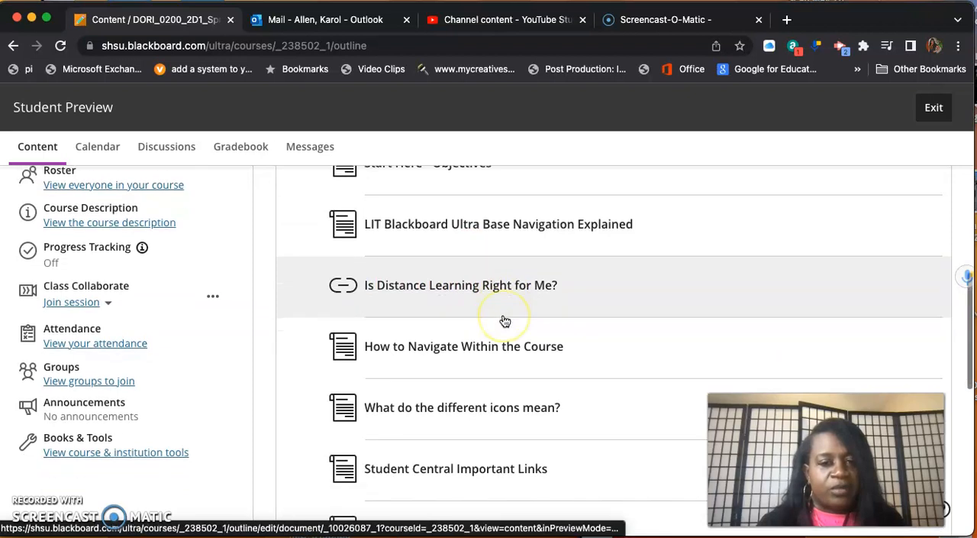
scroll(down, 3)
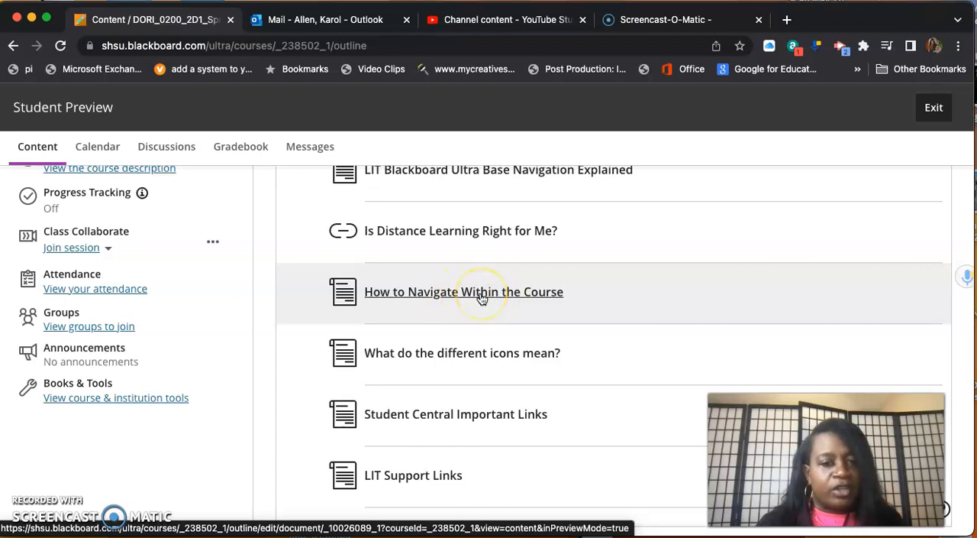
mouse_move(524, 298)
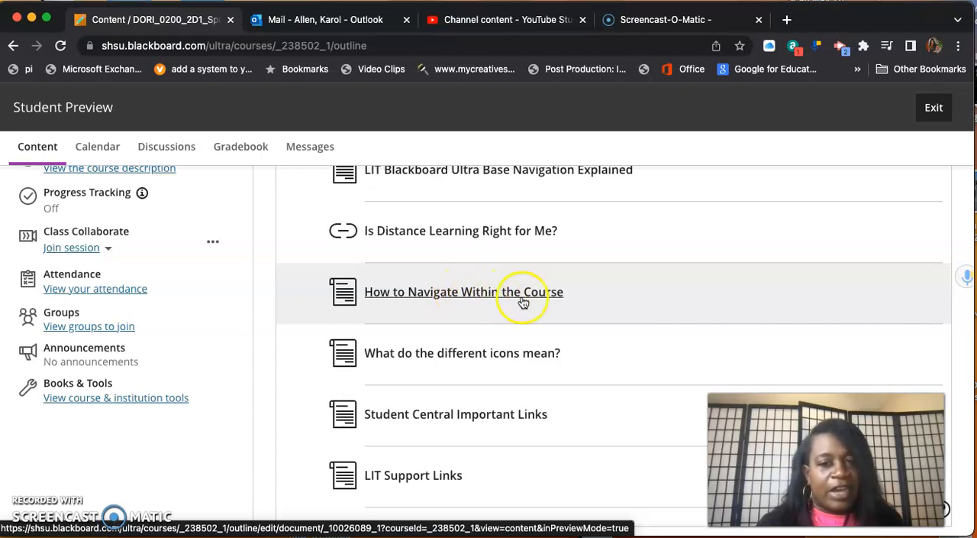
scroll(down, 3)
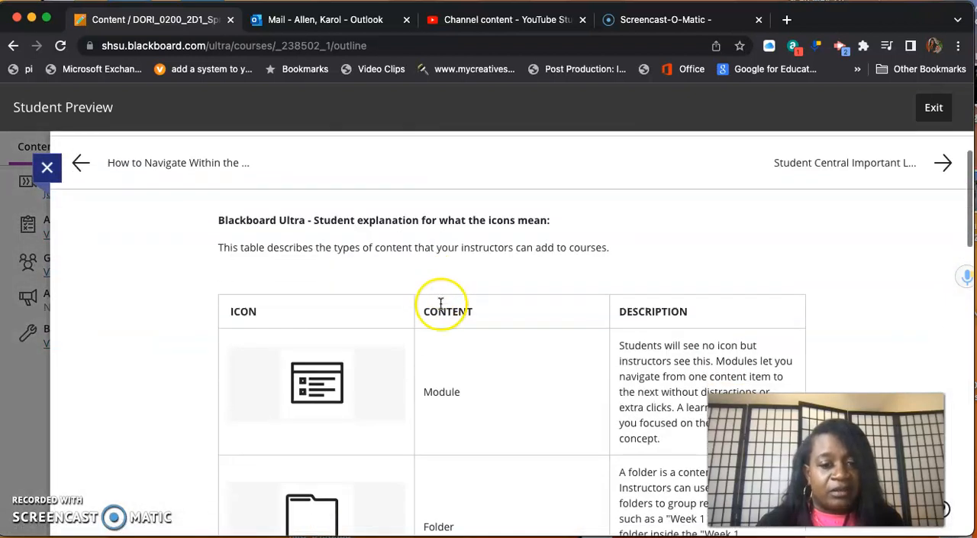
Scroll through the icons table from Module down to Video
scroll(down, 3)
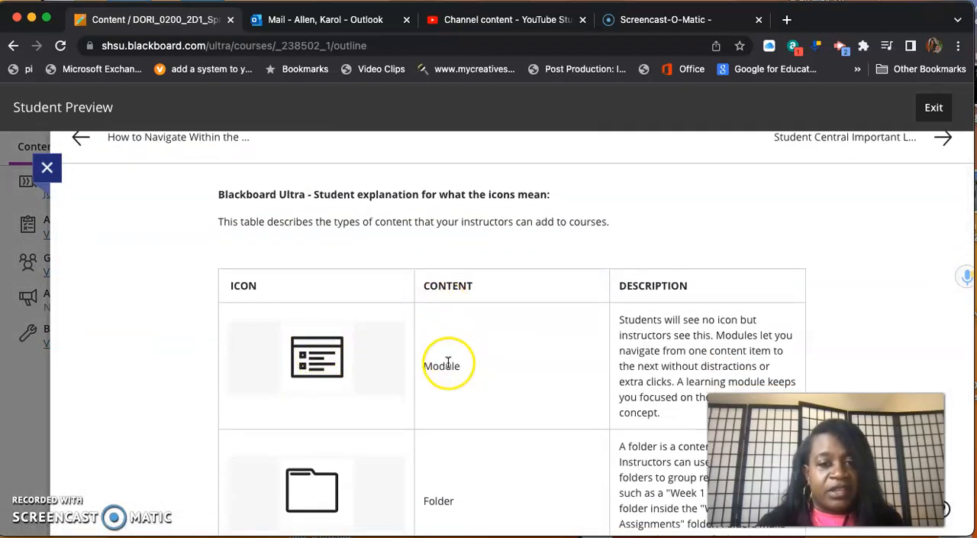
scroll(down, 3)
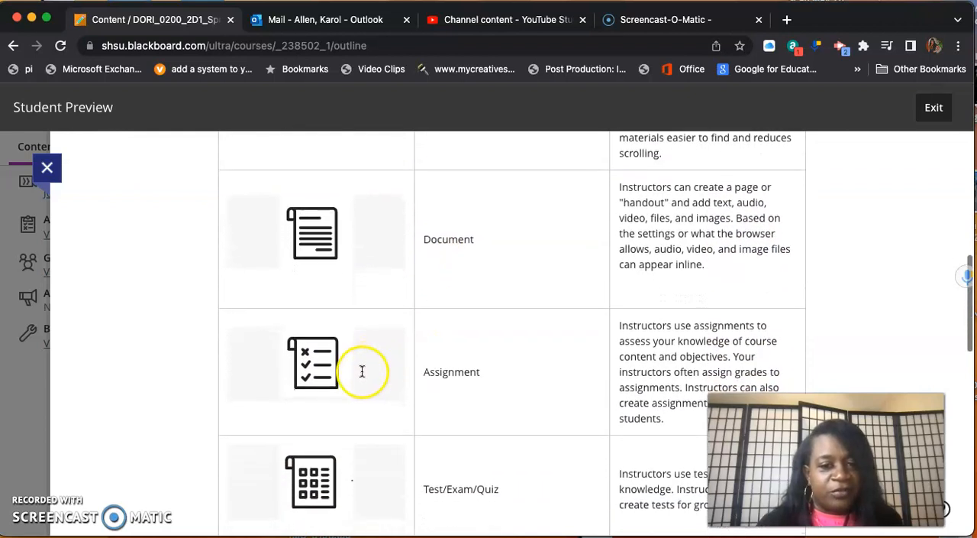
scroll(down, 3)
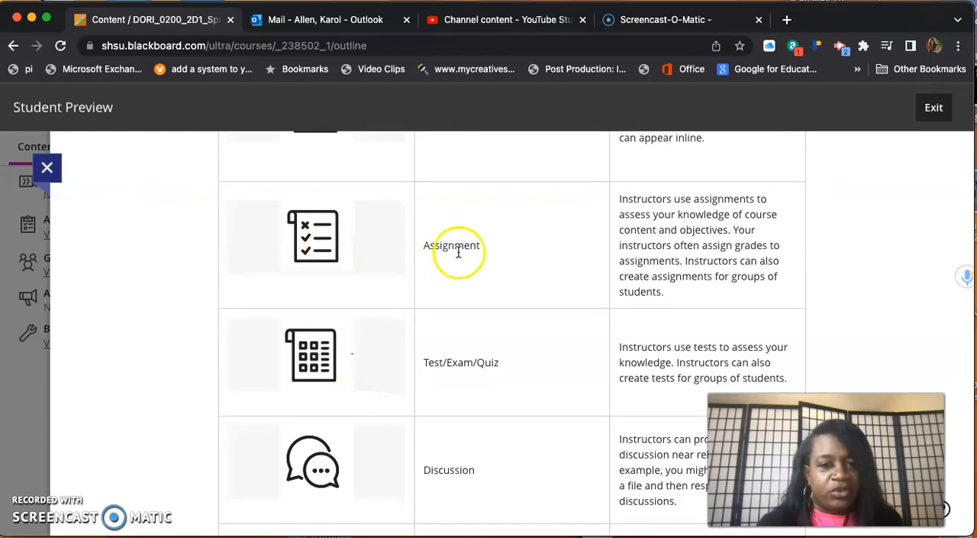
scroll(down, 3)
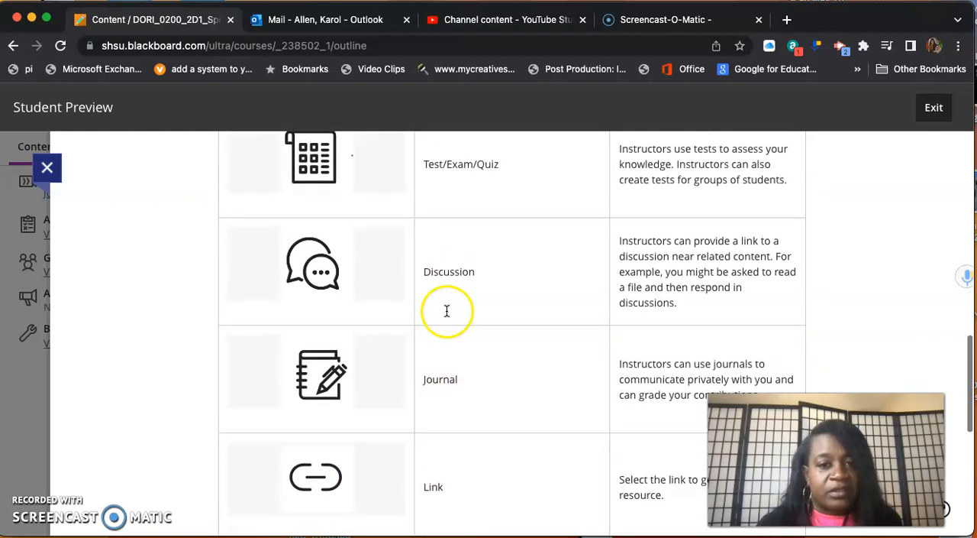
scroll(down, 3)
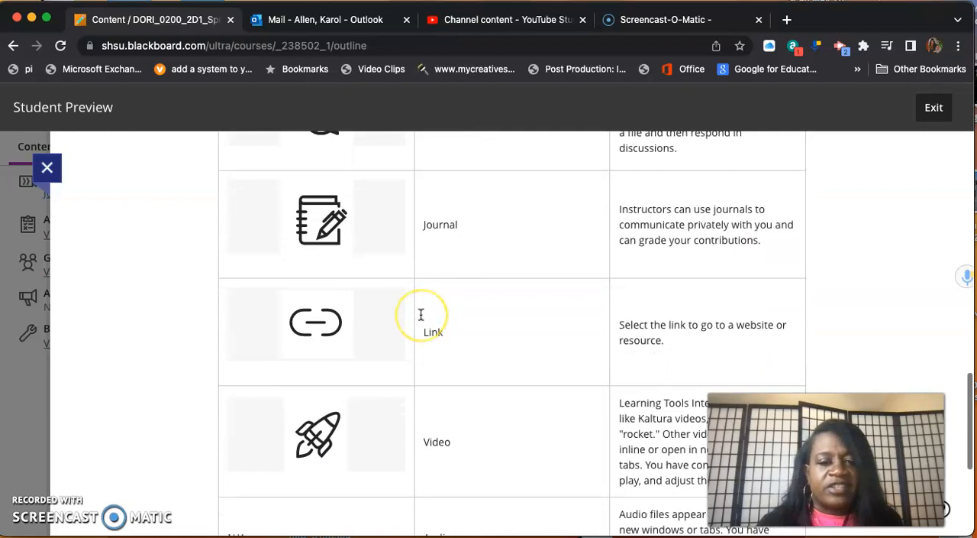
scroll(down, 3)
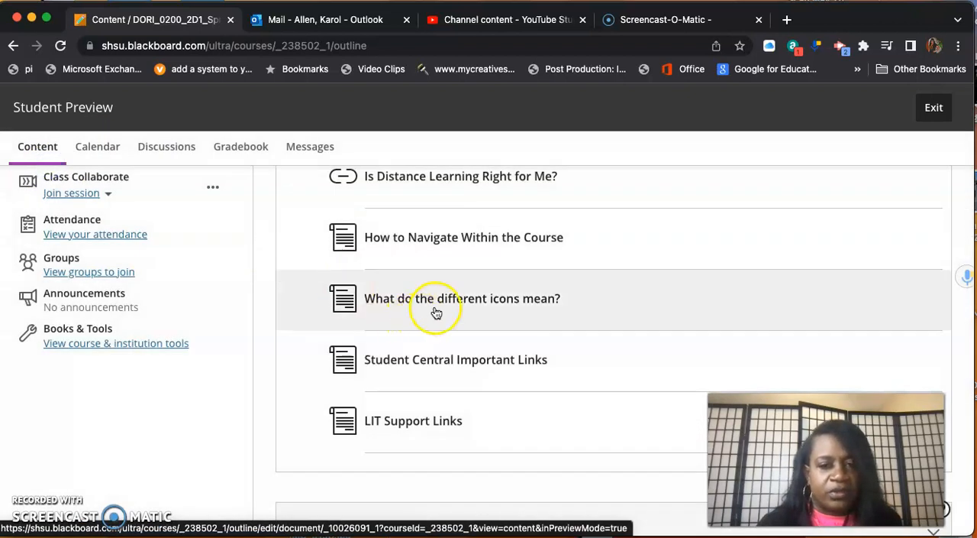
mouse_move(454, 321)
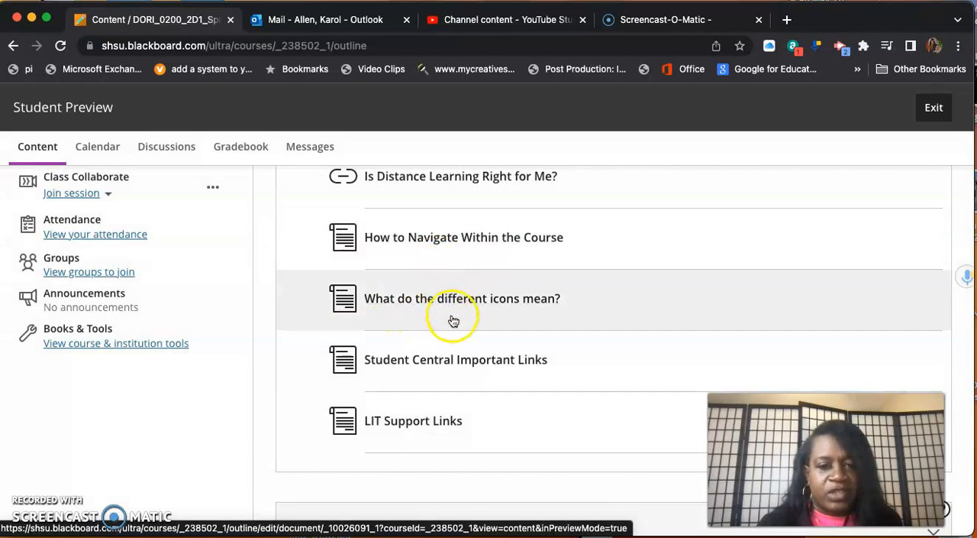
scroll(down, 3)
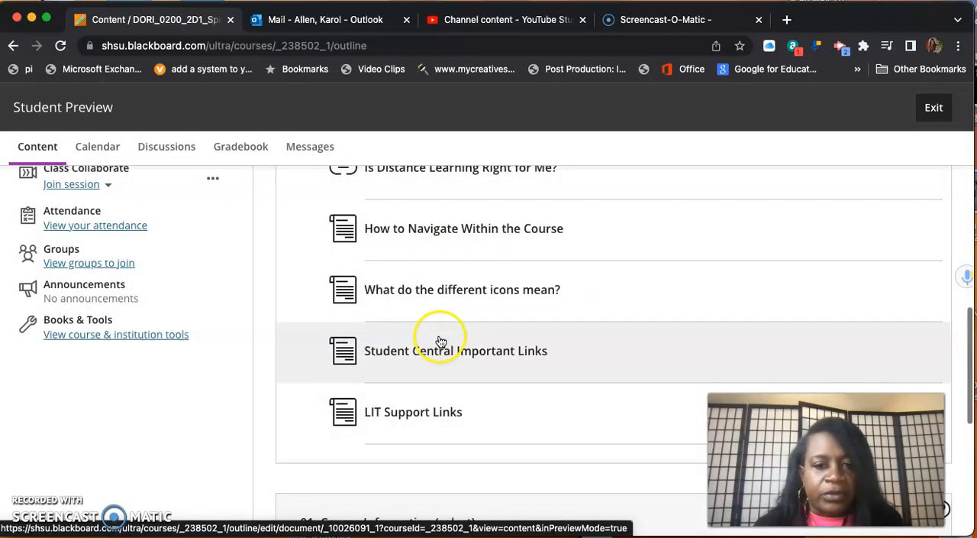
scroll(down, 3)
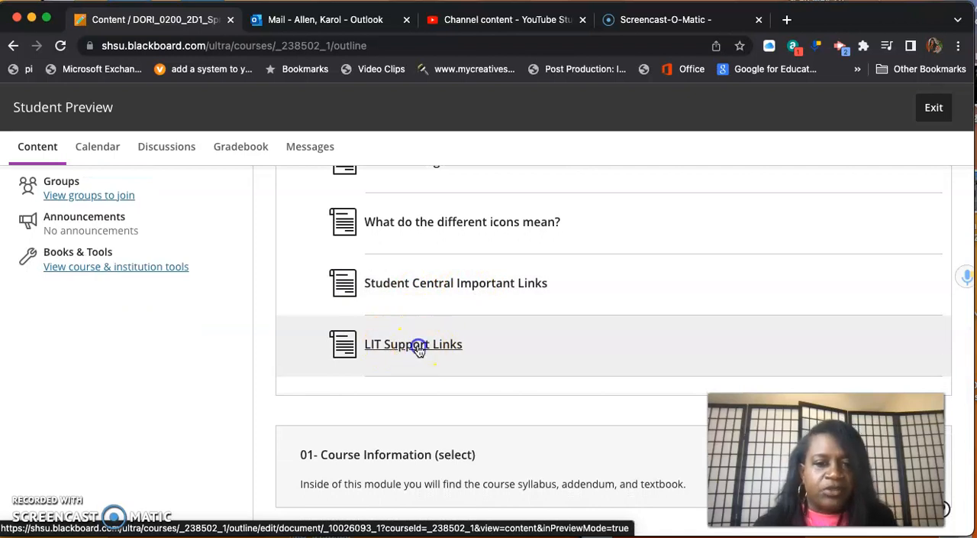
click(413, 344)
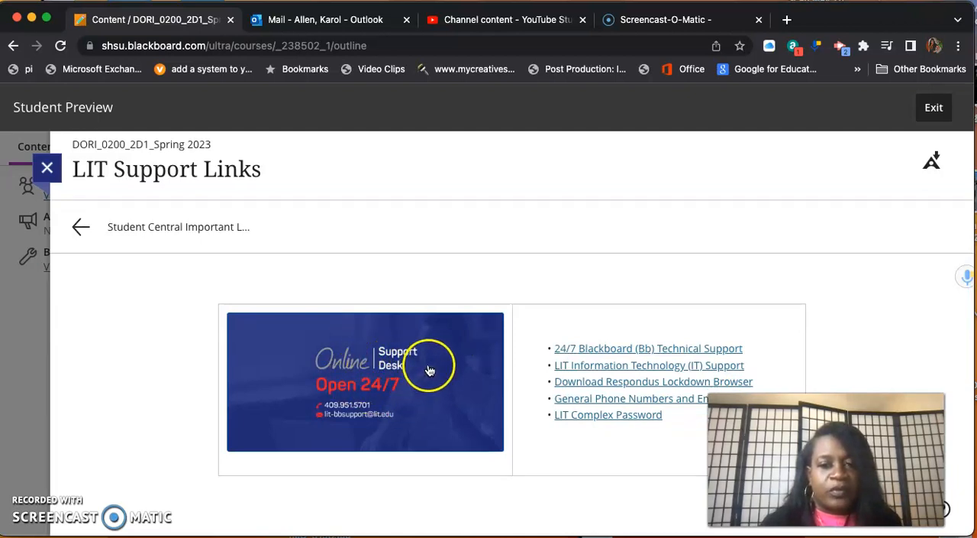
mouse_move(430, 367)
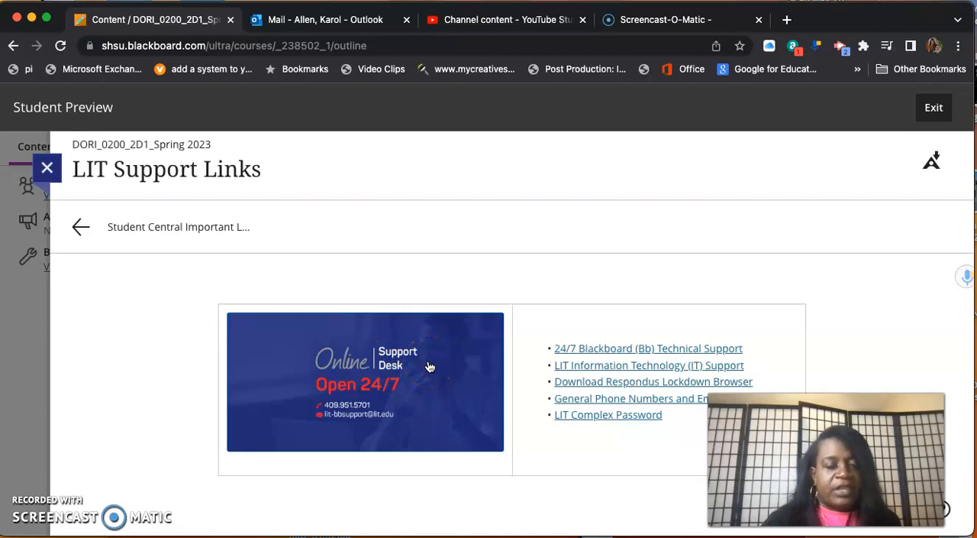
mouse_move(426, 367)
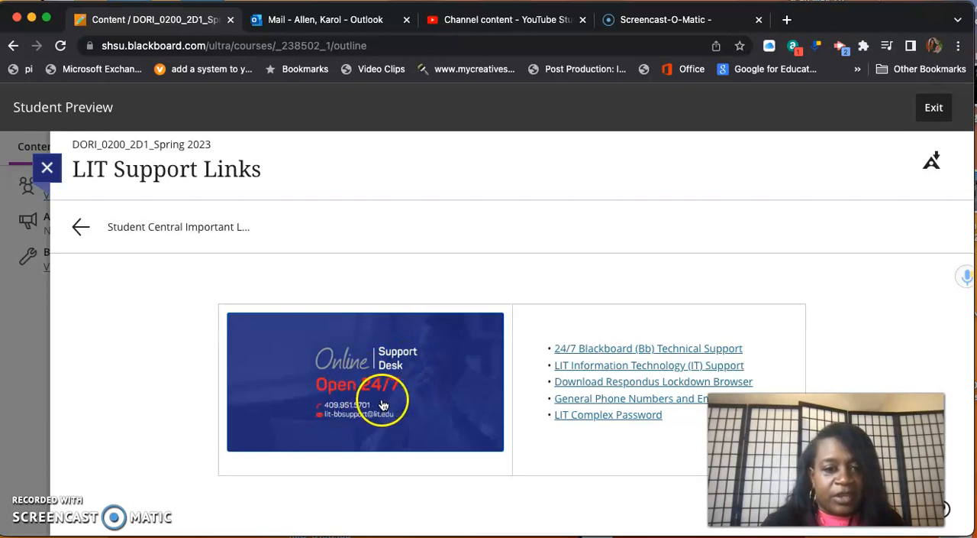
mouse_move(46, 167)
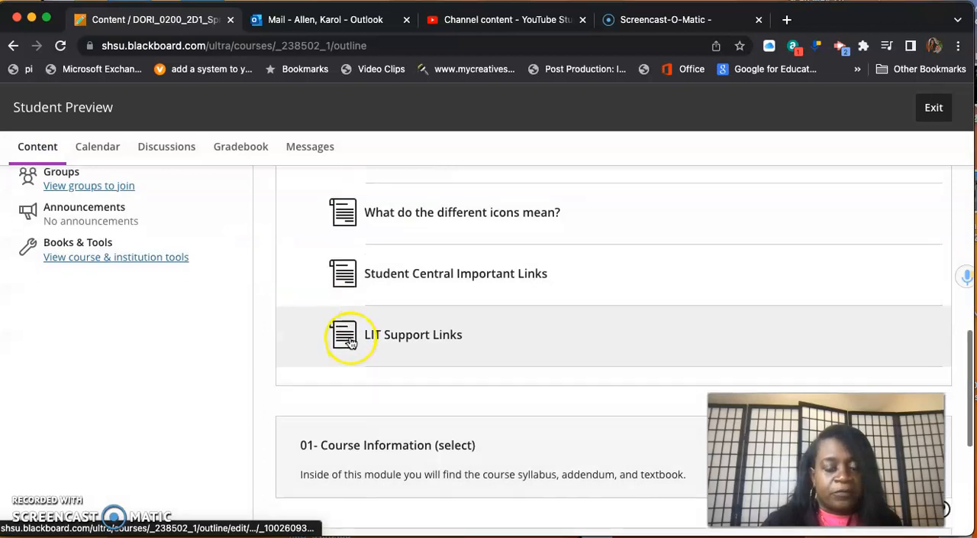
Expand 01- Course Information and open Syllabus and Addendum (Printable PDF)
scroll(down, 3)
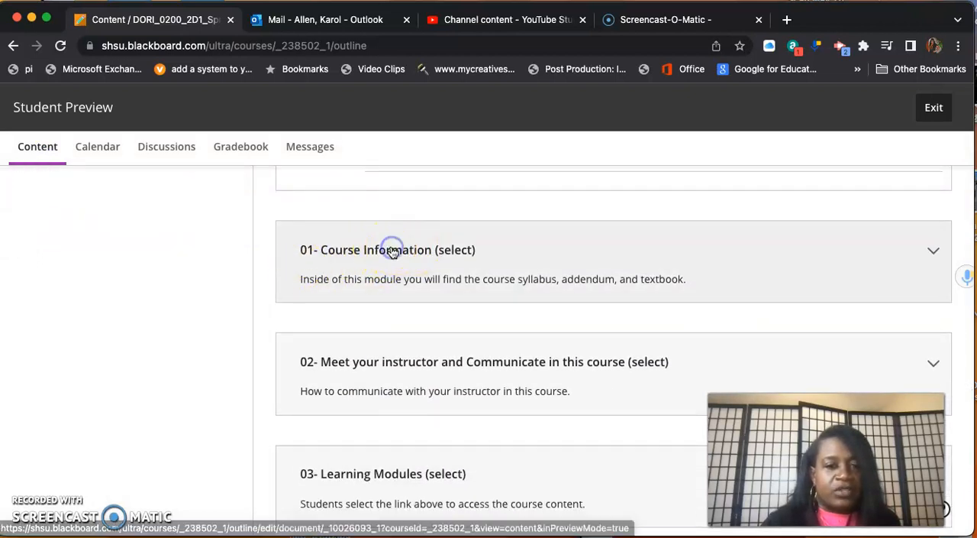
click(391, 250)
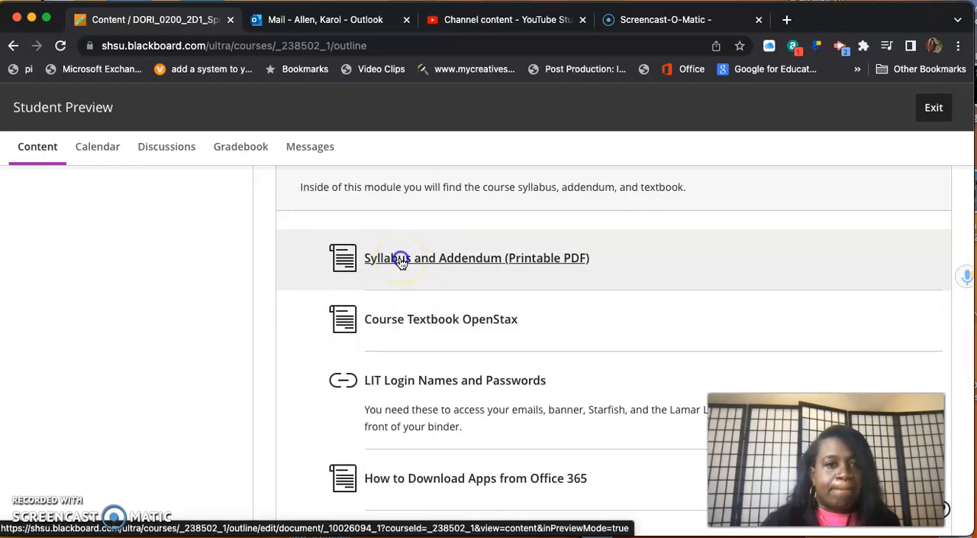
click(476, 256)
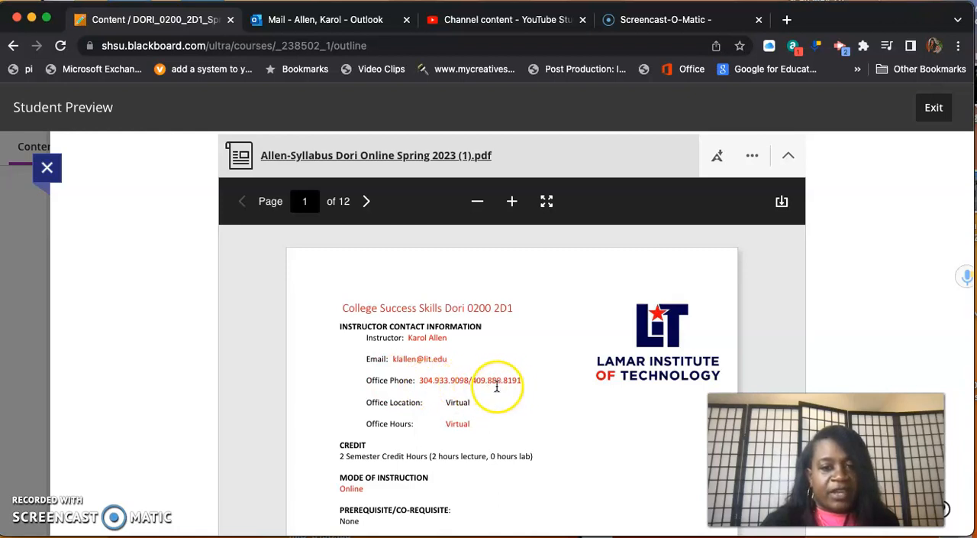
Scroll the syllabus through objectives, textbooks and policies to the page 3 Course Calendar
scroll(down, 3)
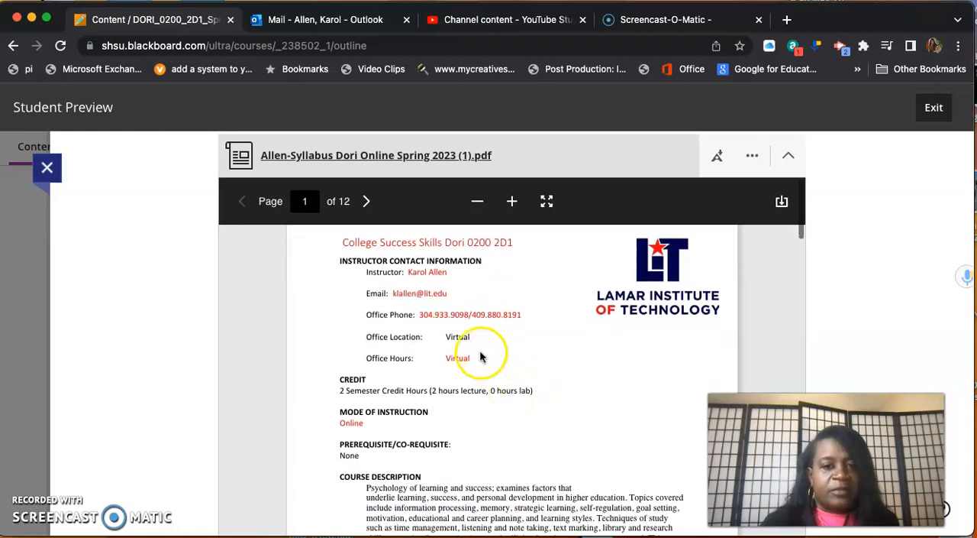
scroll(down, 3)
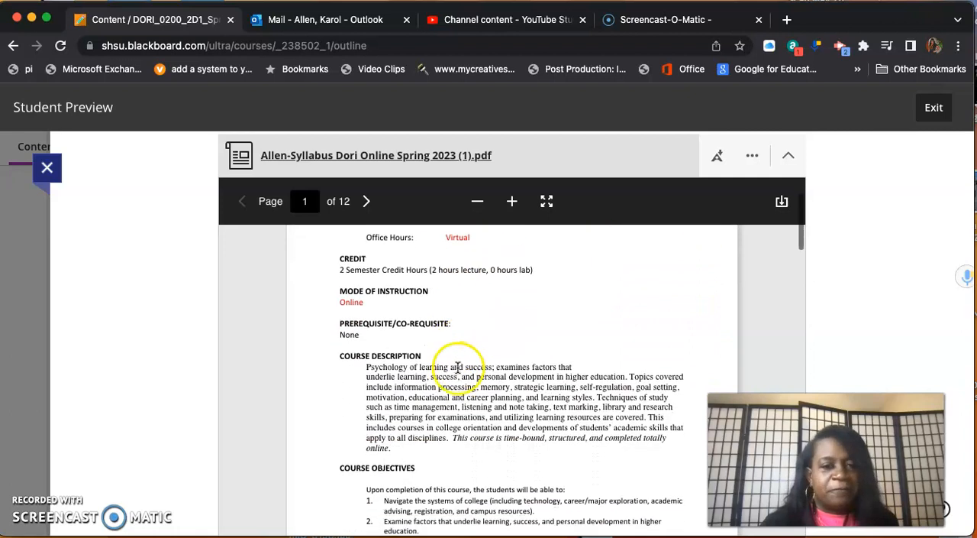
click(366, 202)
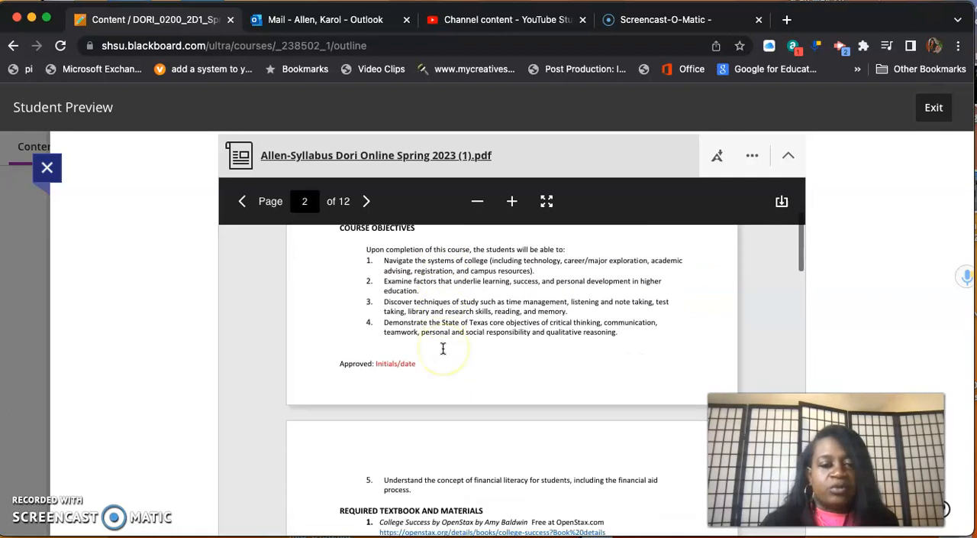
scroll(down, 3)
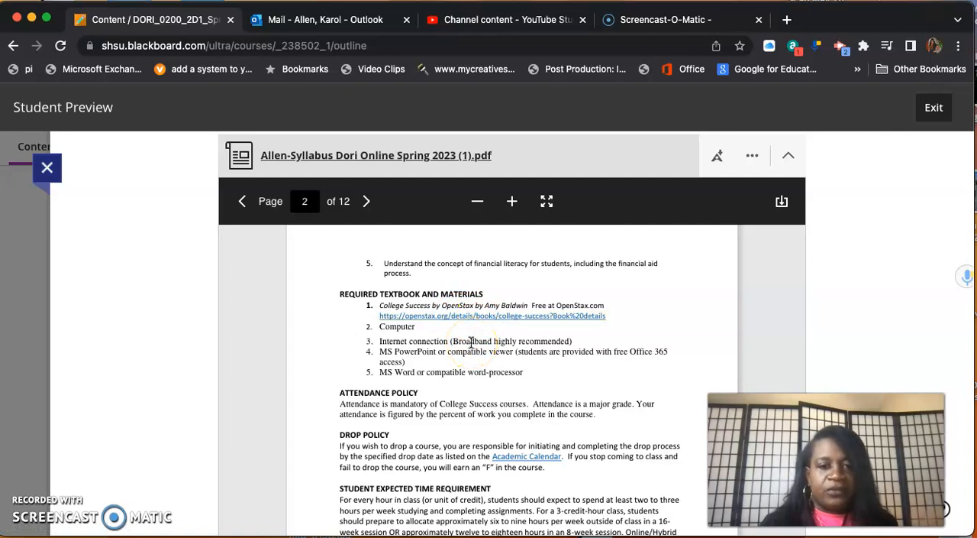
scroll(down, 3)
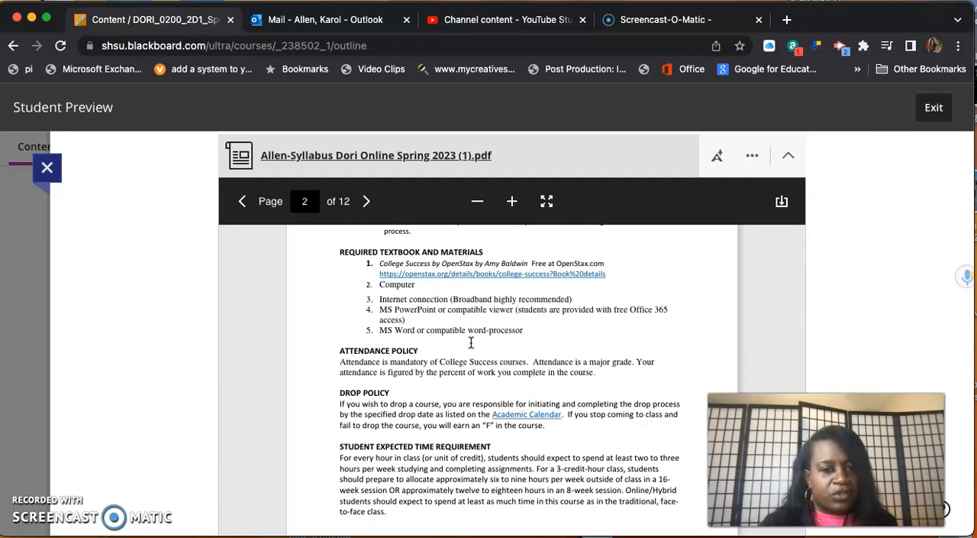
mouse_move(483, 278)
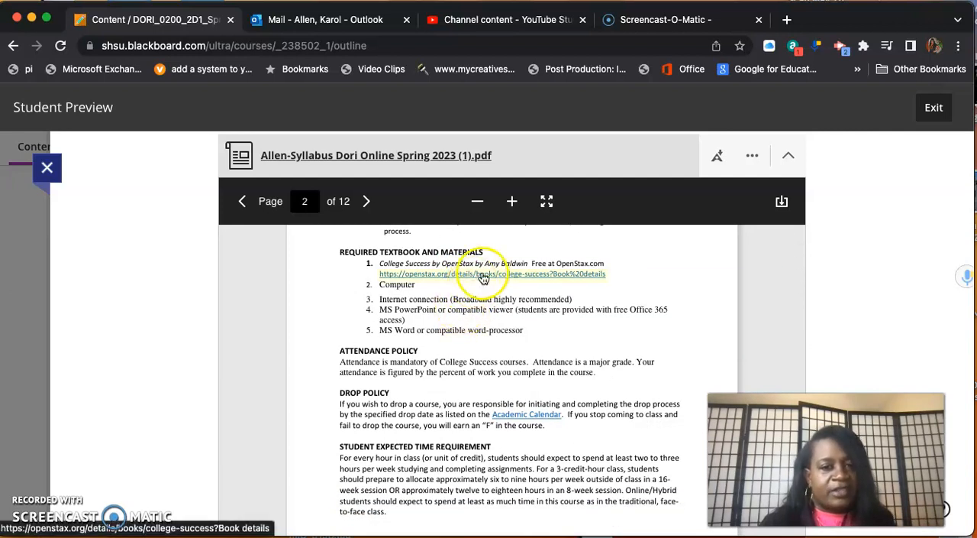
scroll(down, 3)
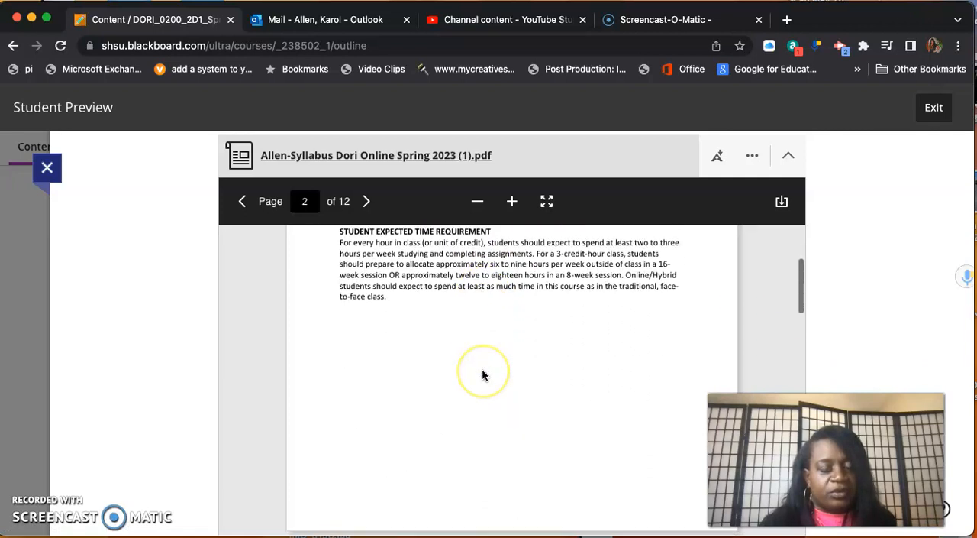
click(367, 202)
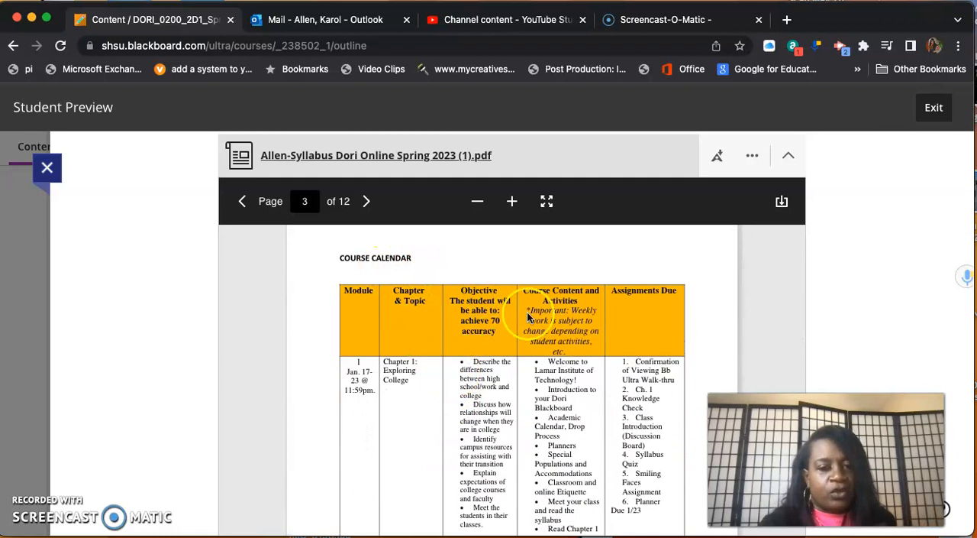
mouse_move(649, 297)
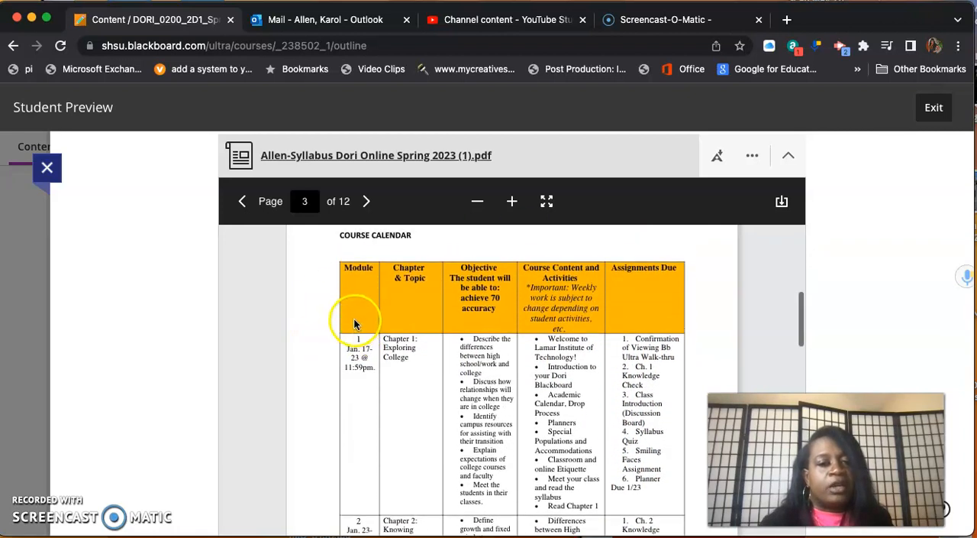
mouse_move(397, 397)
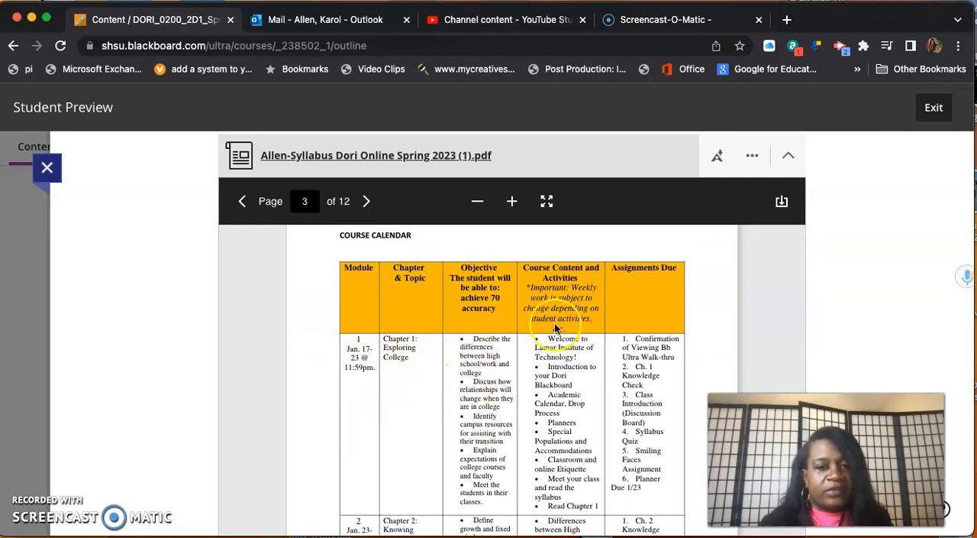
mouse_move(589, 384)
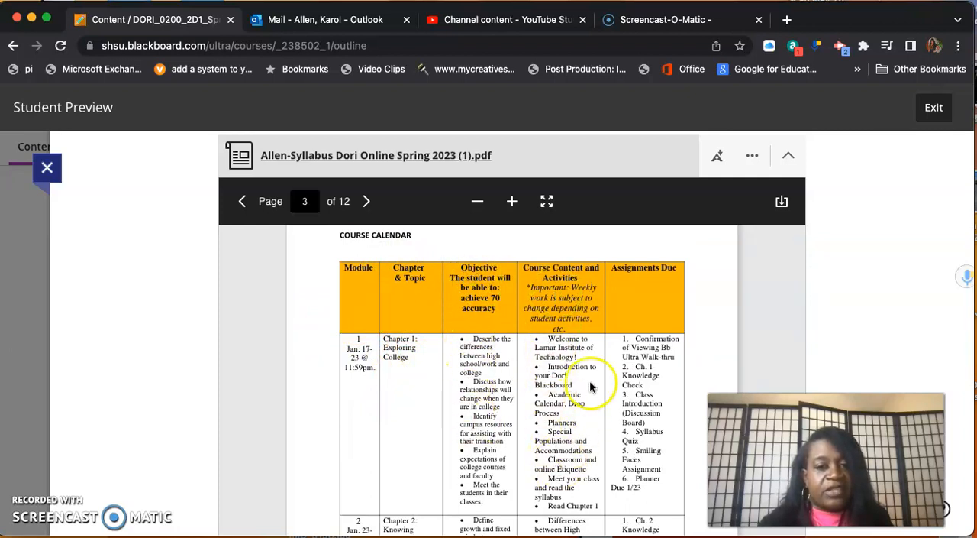
mouse_move(635, 409)
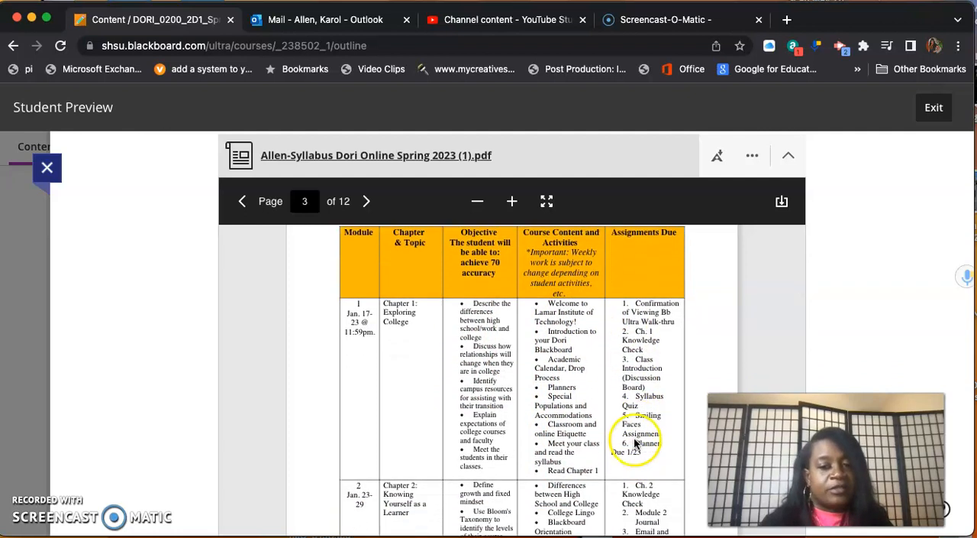
Page through the calendar to the later syllabus pages, then close the syllabus viewer
click(366, 201)
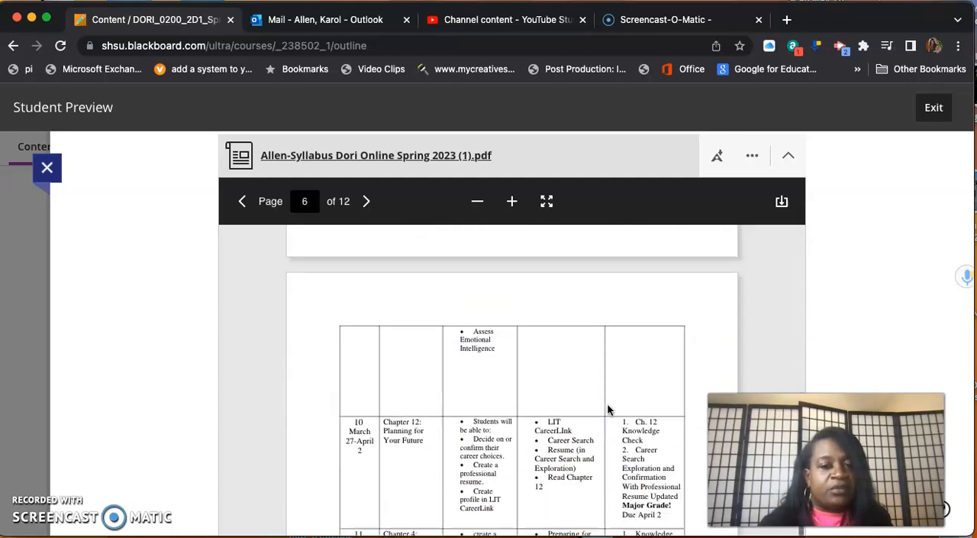
click(366, 202)
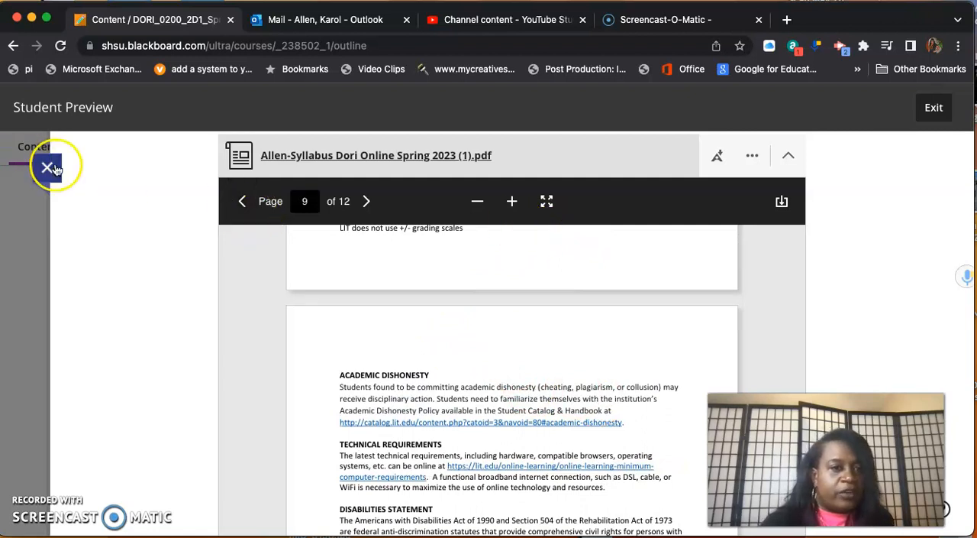
click(46, 166)
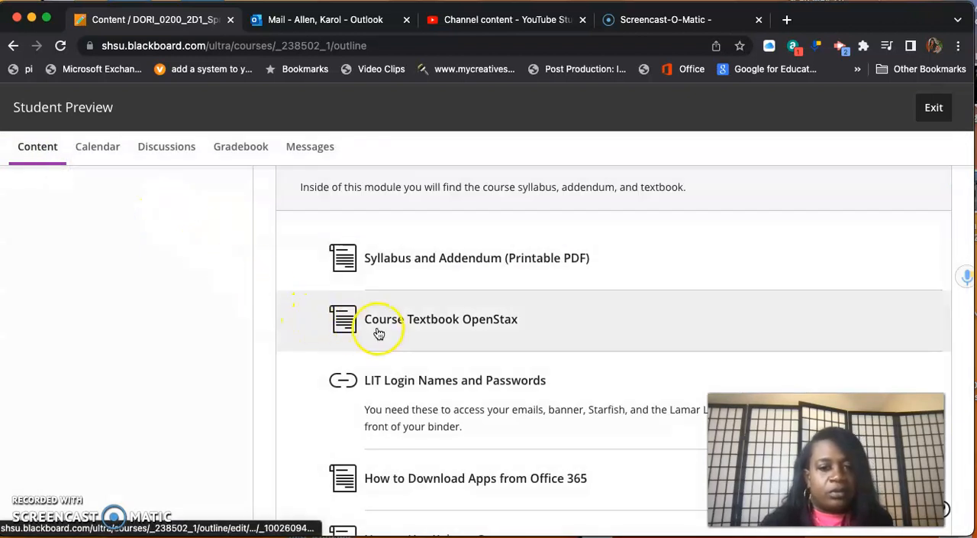
Open the Course Textbook OpenStax link from the Course Information items
scroll(down, 3)
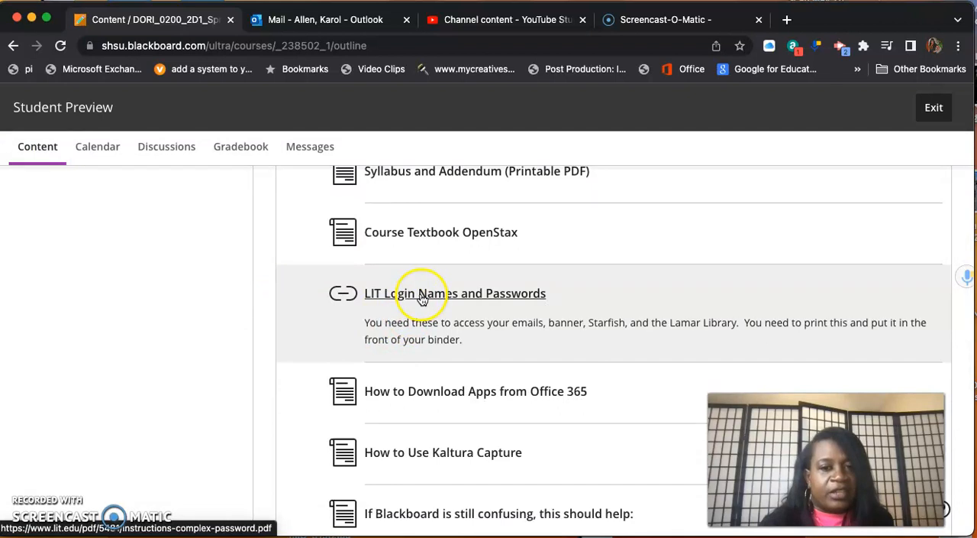
scroll(down, 3)
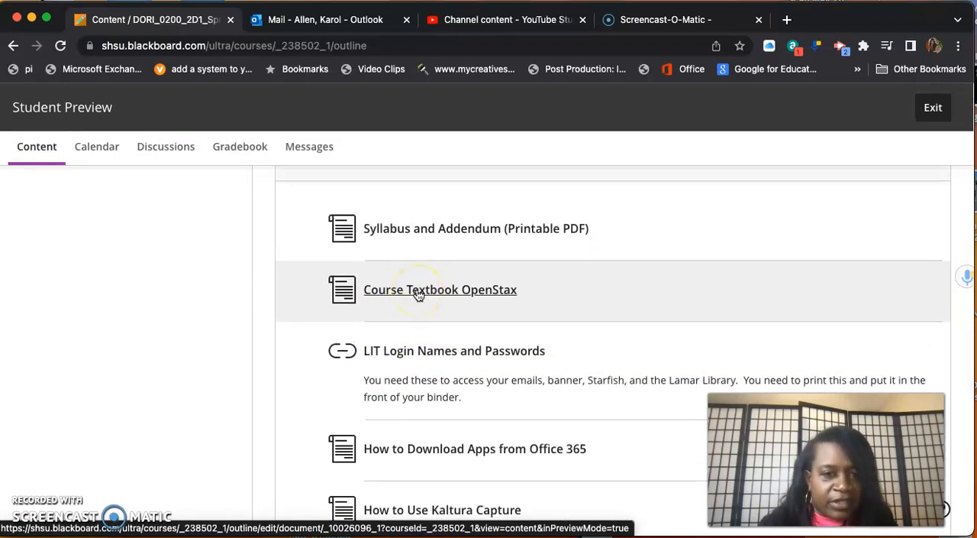
click(440, 290)
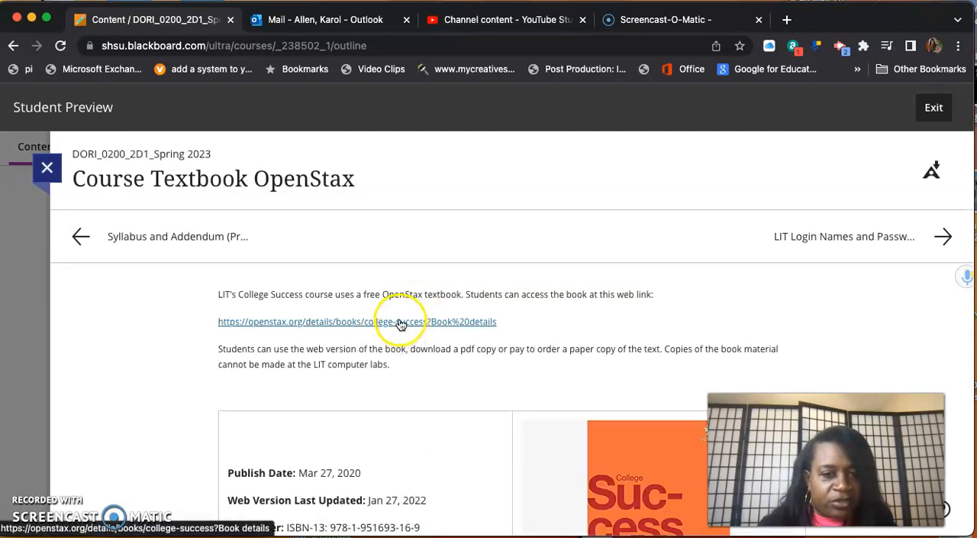
Scroll down the Content page past BONUS, LIT Policies and Department Contact Information to module 02
scroll(down, 3)
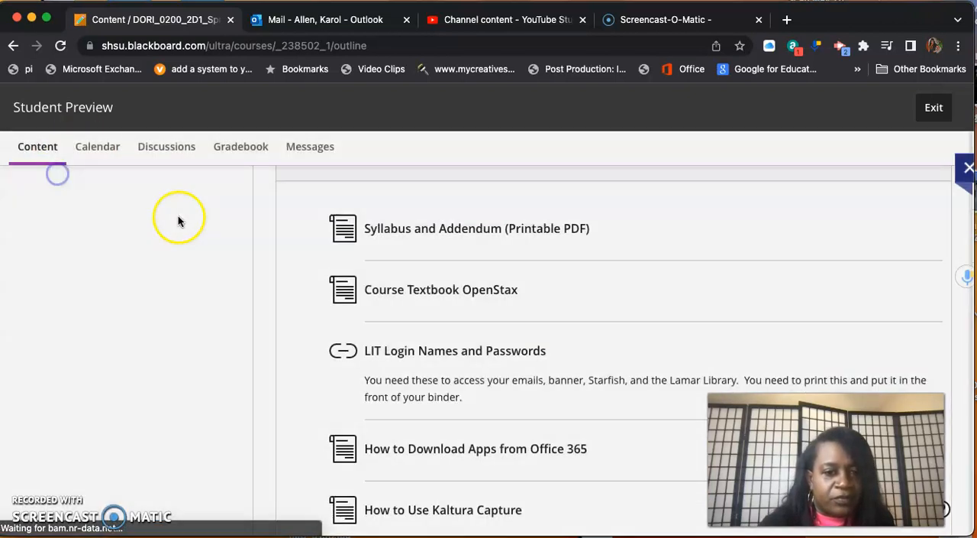
scroll(down, 3)
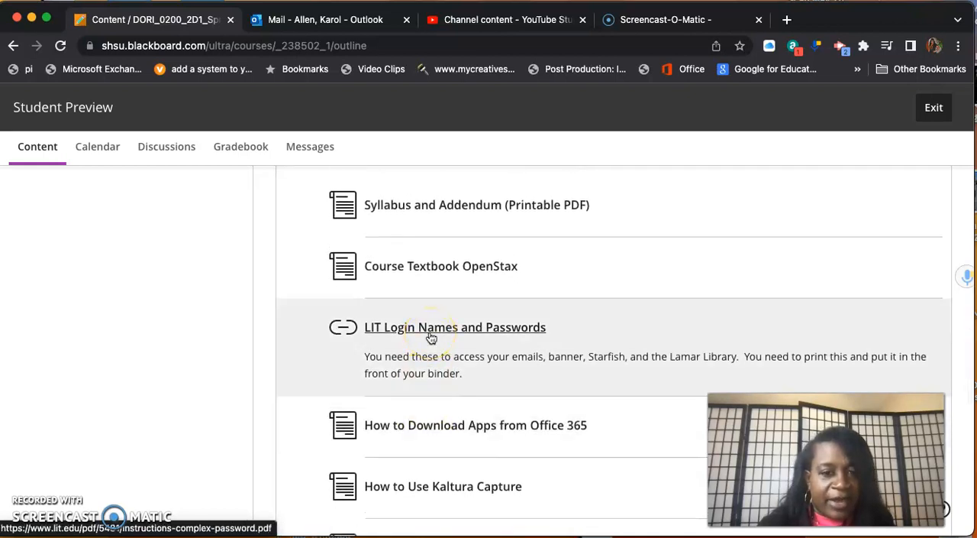
scroll(down, 3)
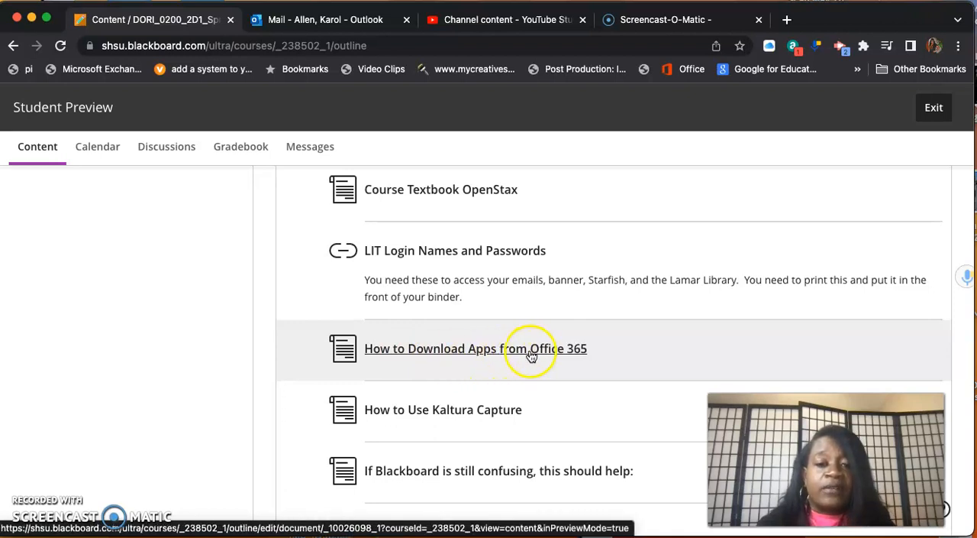
scroll(down, 3)
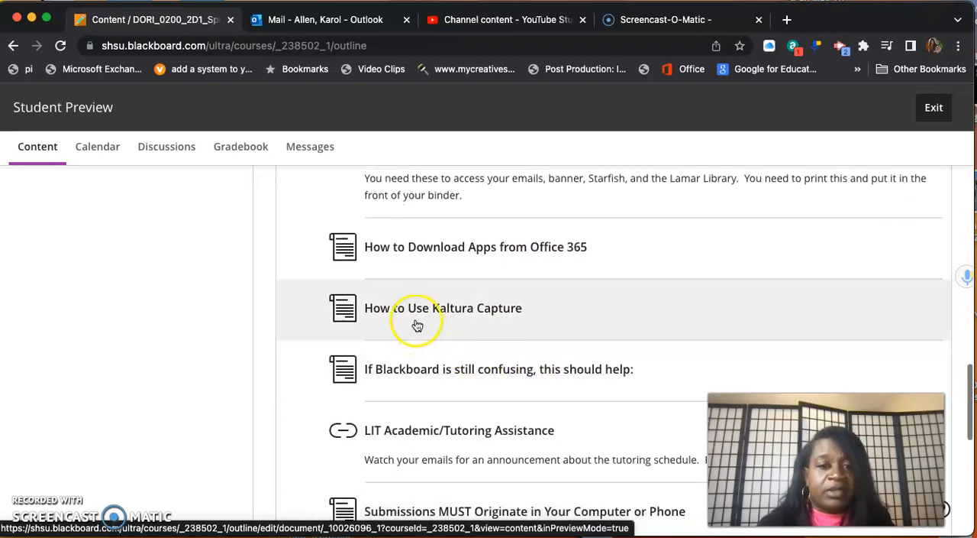
mouse_move(517, 329)
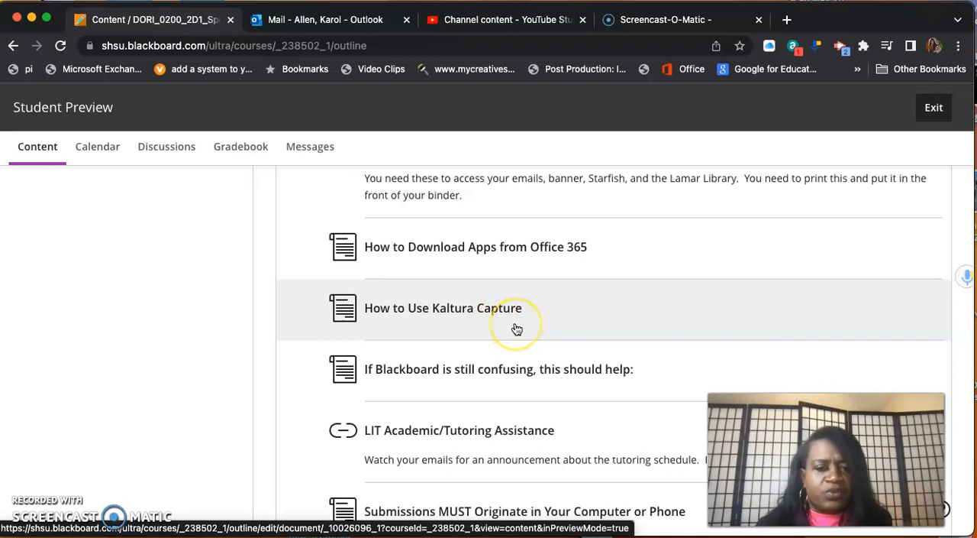
scroll(down, 3)
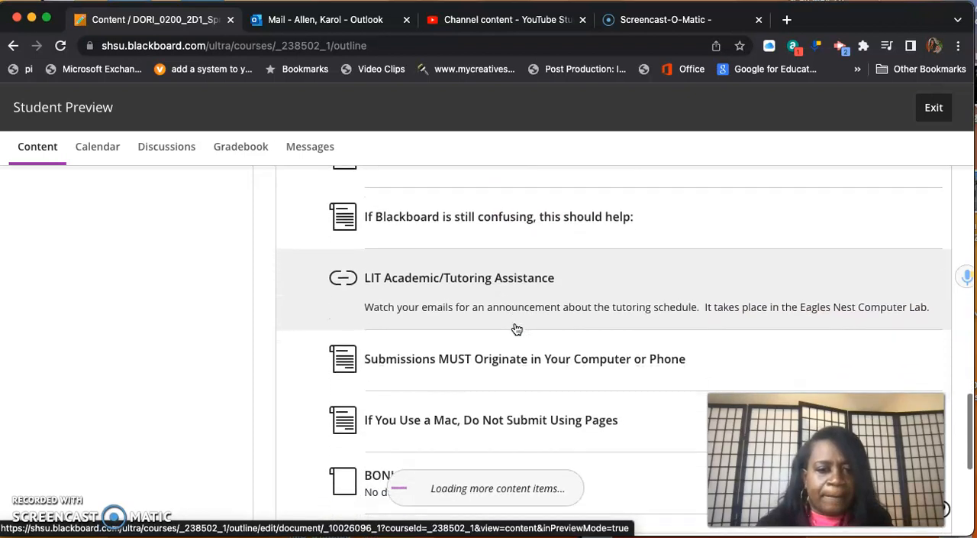
scroll(down, 3)
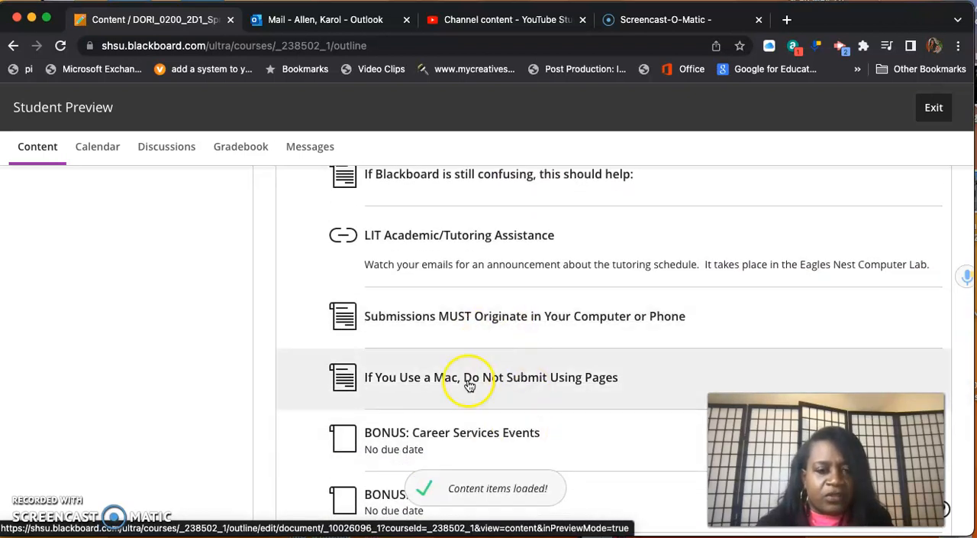
scroll(down, 3)
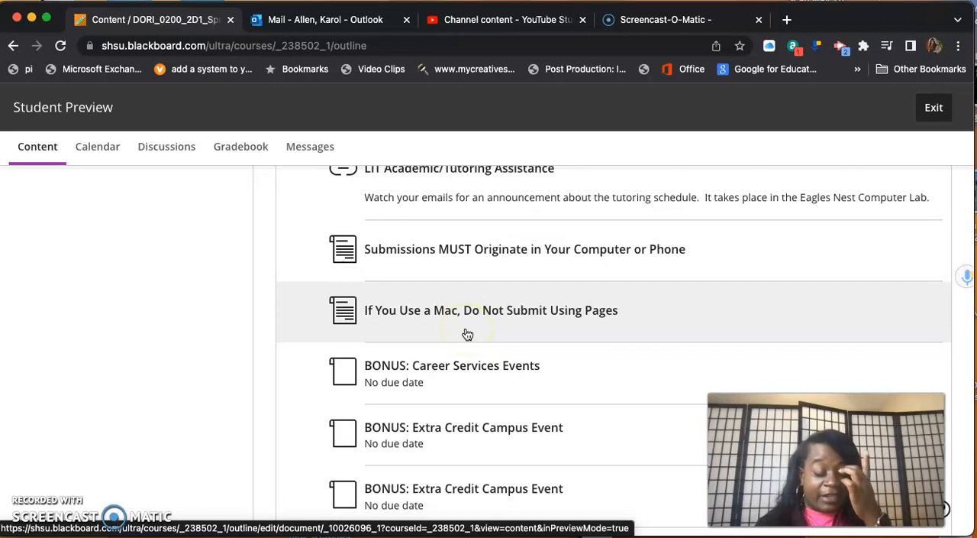
scroll(down, 3)
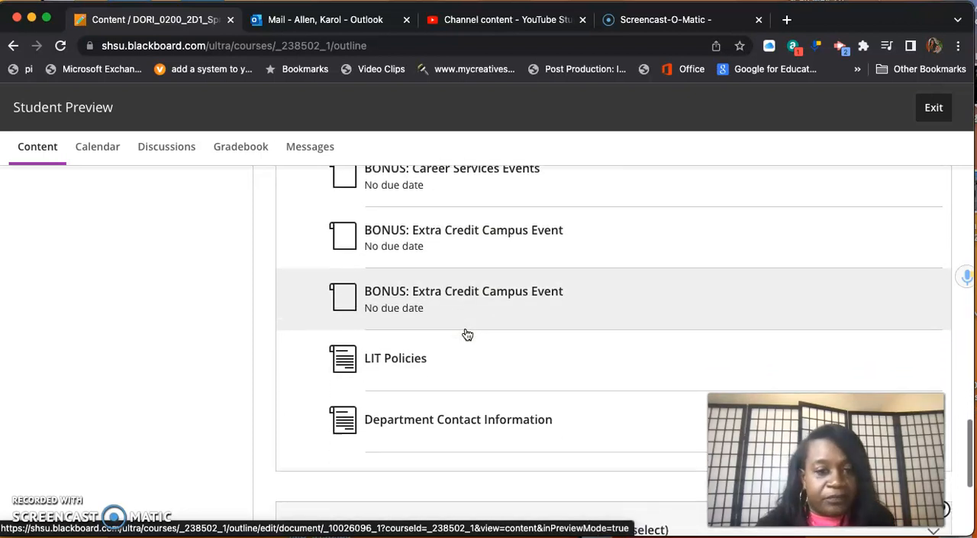
scroll(down, 3)
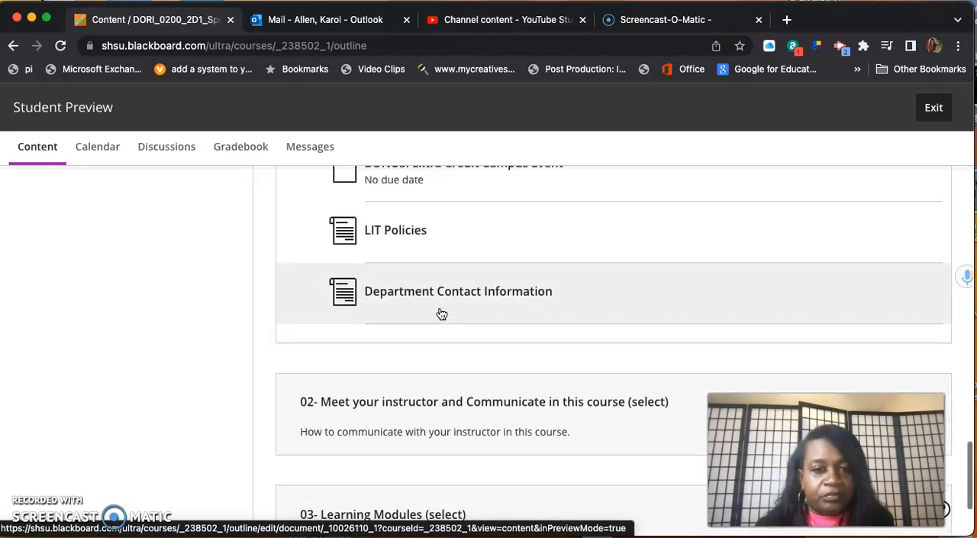
scroll(down, 3)
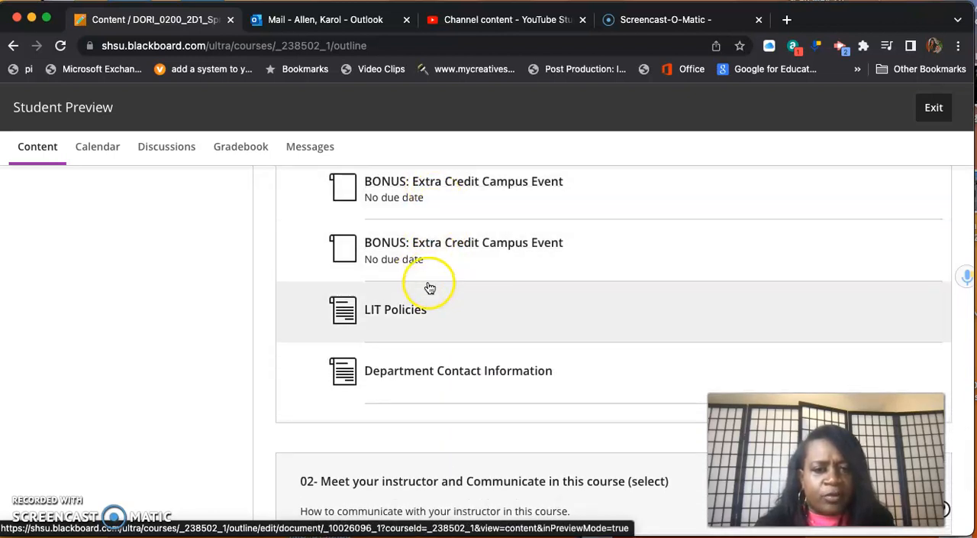
scroll(down, 3)
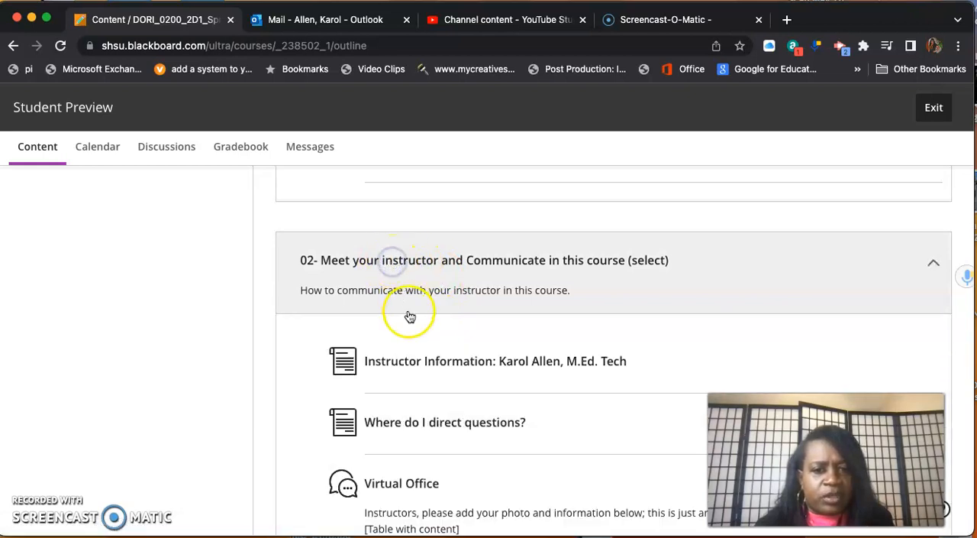
scroll(down, 3)
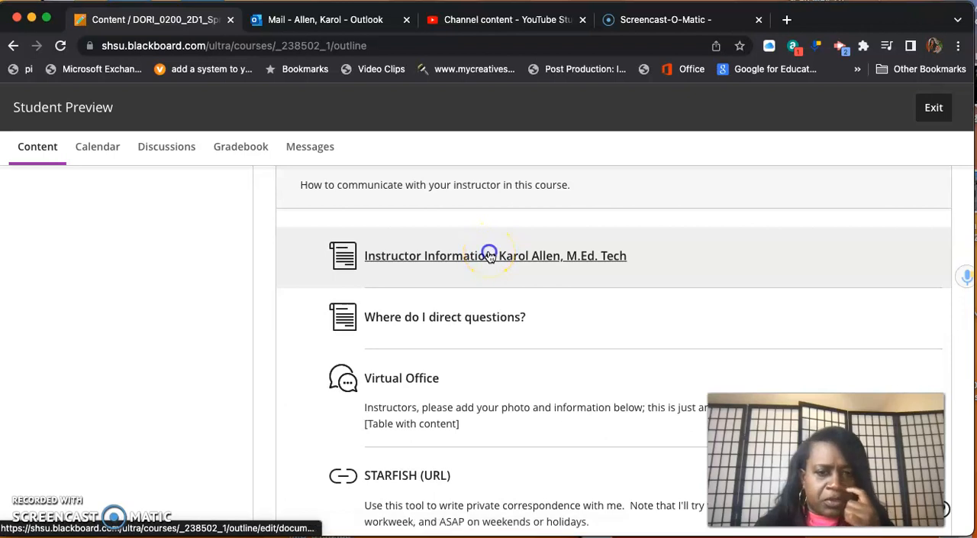
click(495, 255)
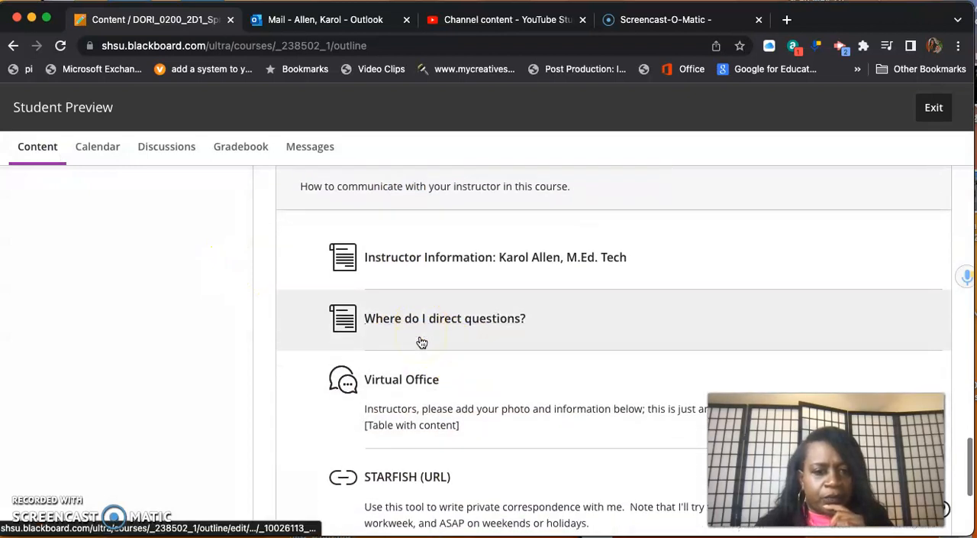
click(446, 318)
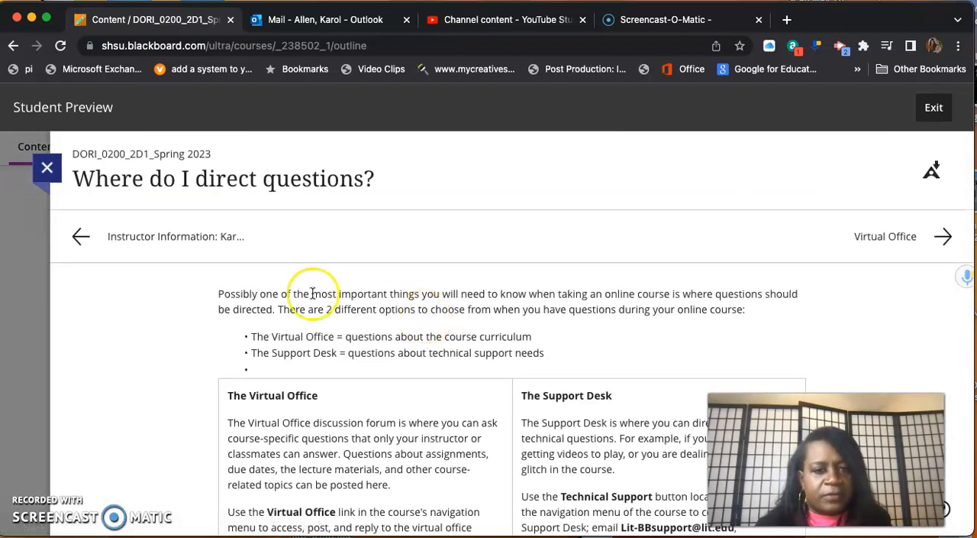
scroll(down, 3)
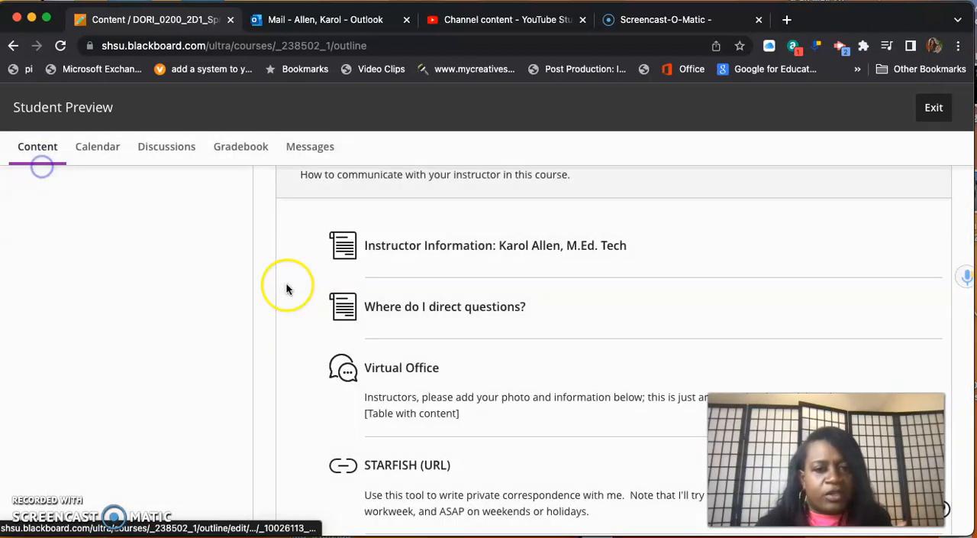
mouse_move(401, 367)
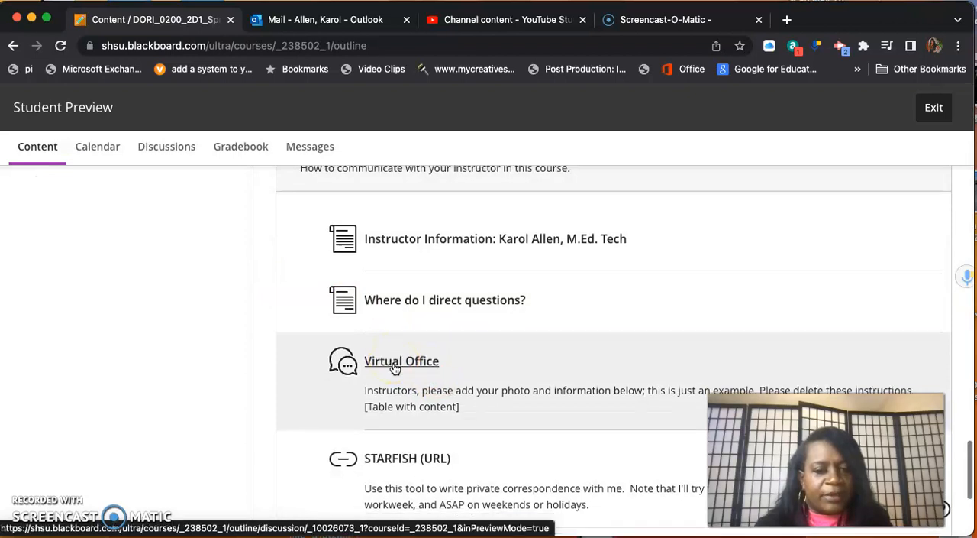
click(394, 367)
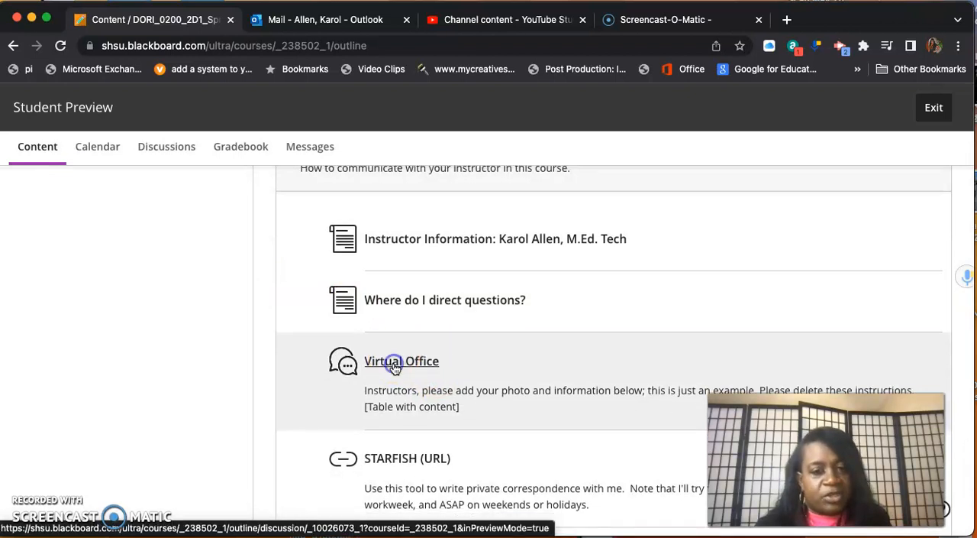
View the Virtual Office discussion and scroll through its posts
click(400, 361)
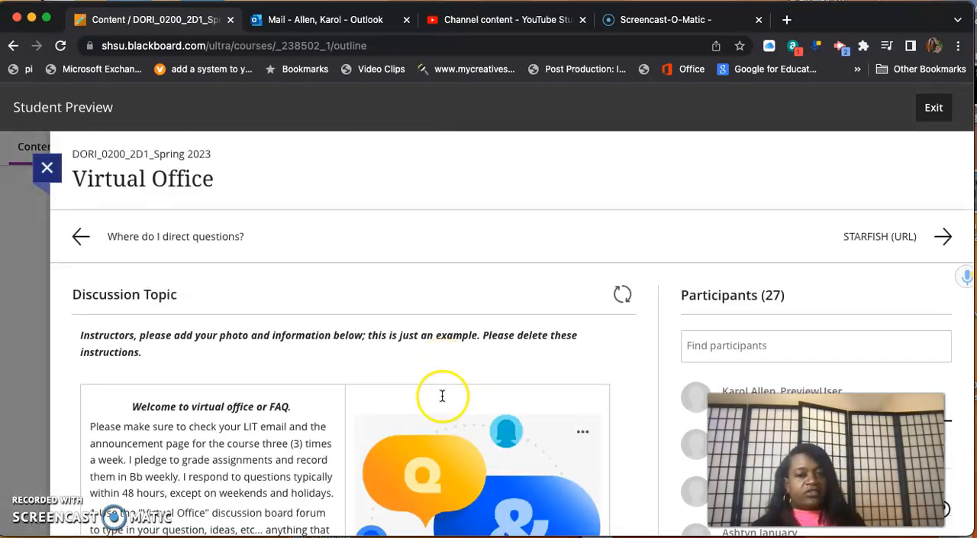
scroll(down, 3)
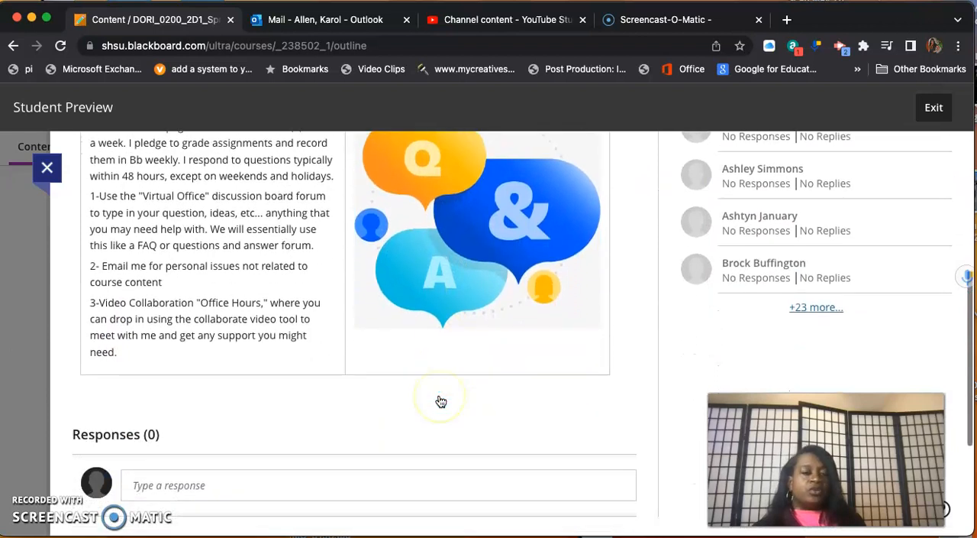
scroll(down, 3)
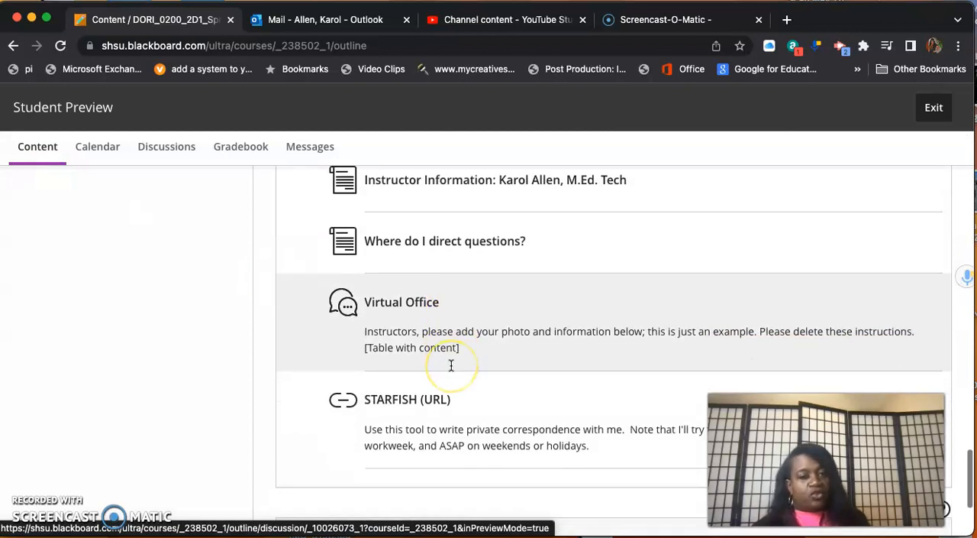
scroll(down, 3)
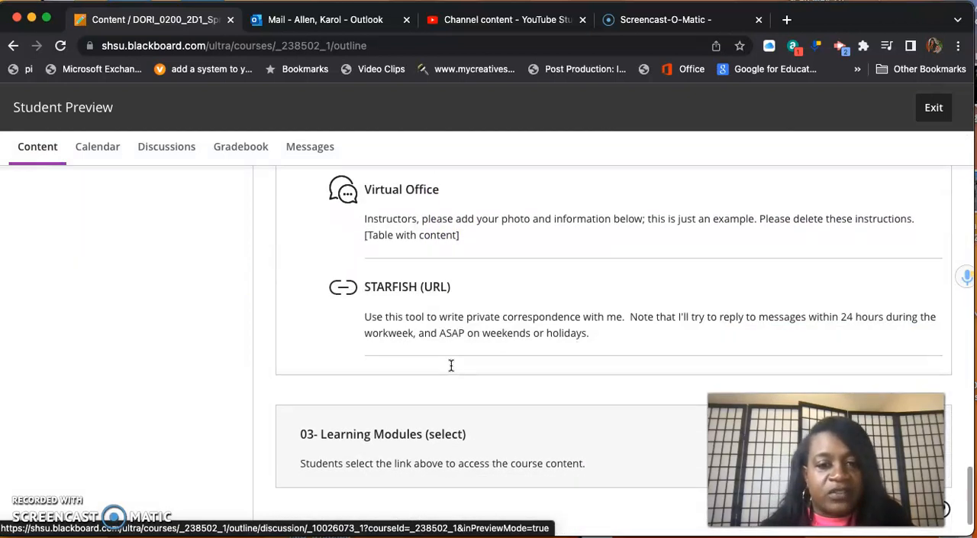
scroll(down, 3)
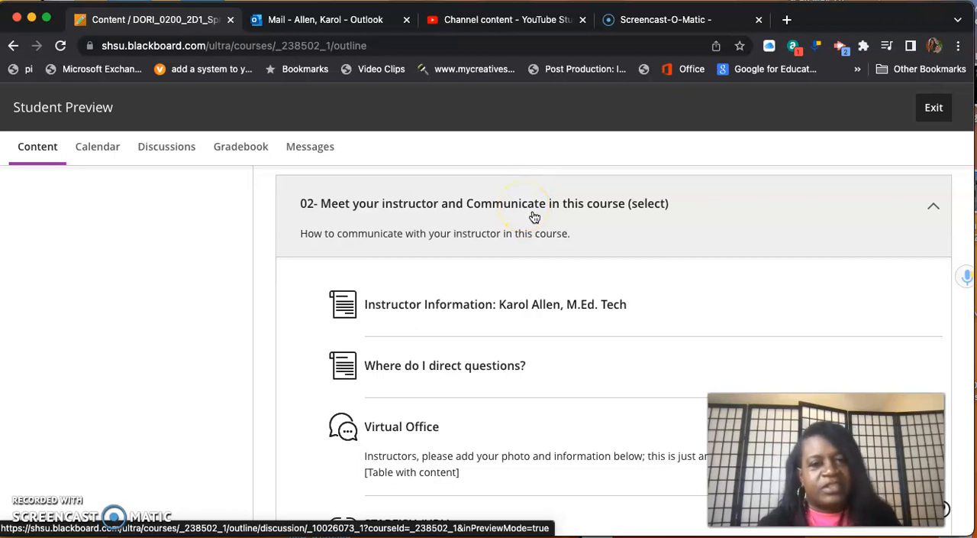
scroll(down, 3)
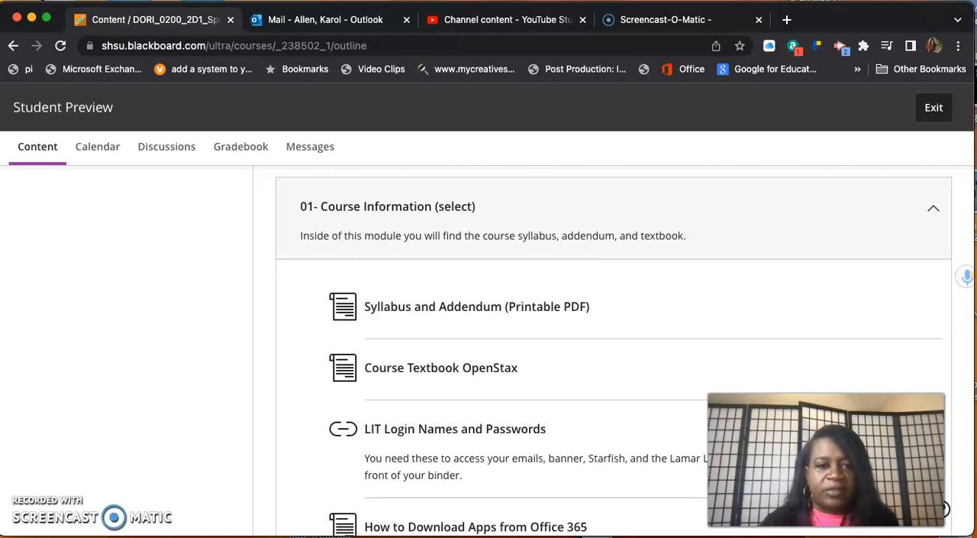
mouse_move(366, 415)
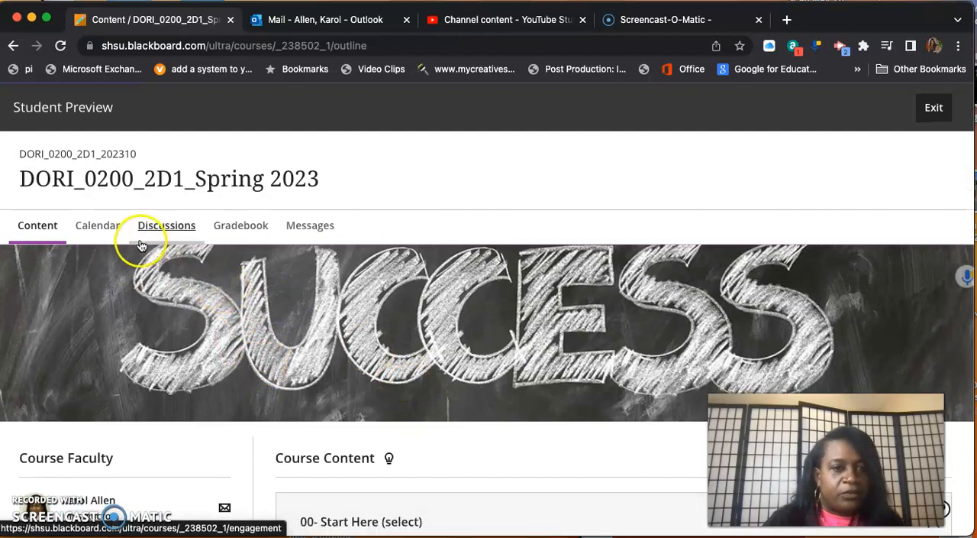
Leave Virtual Office and switch the course to its Calendar view
click(98, 226)
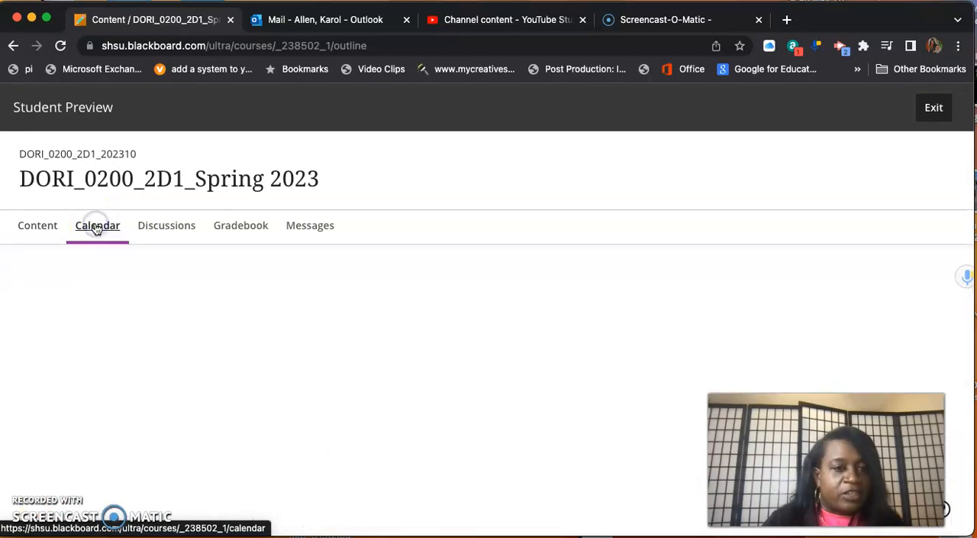
Show the course calendar in Month view and browse the Jan 22–29 due items
click(98, 225)
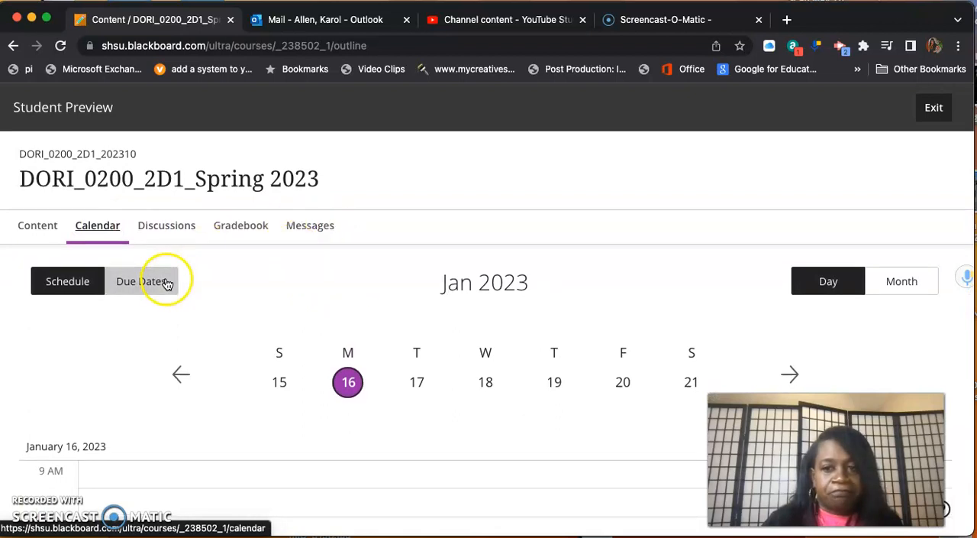
click(901, 281)
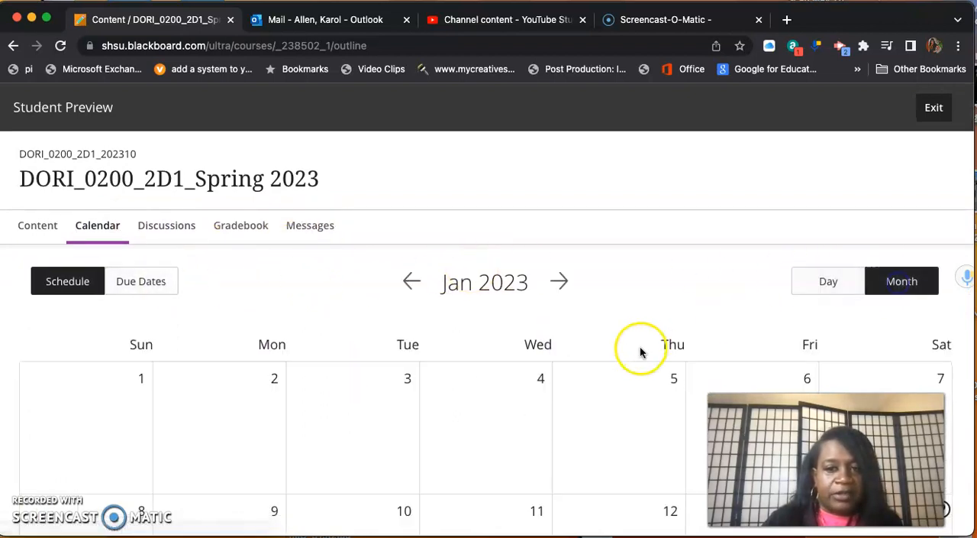
scroll(down, 3)
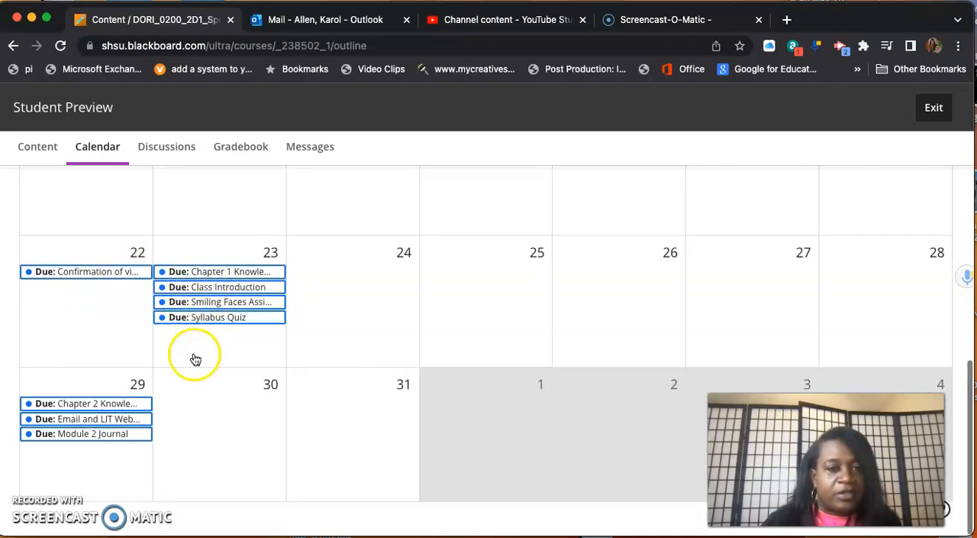
scroll(down, 3)
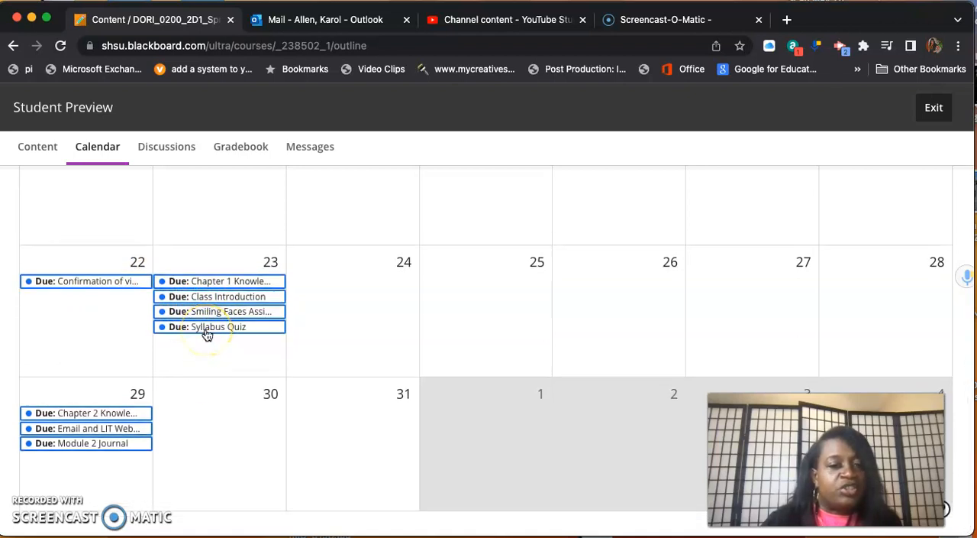
mouse_move(199, 296)
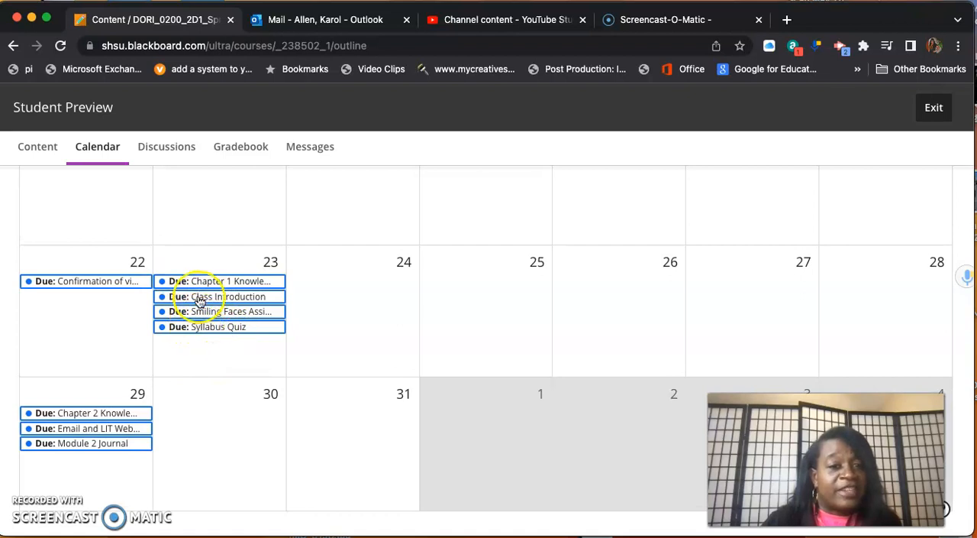
scroll(down, 3)
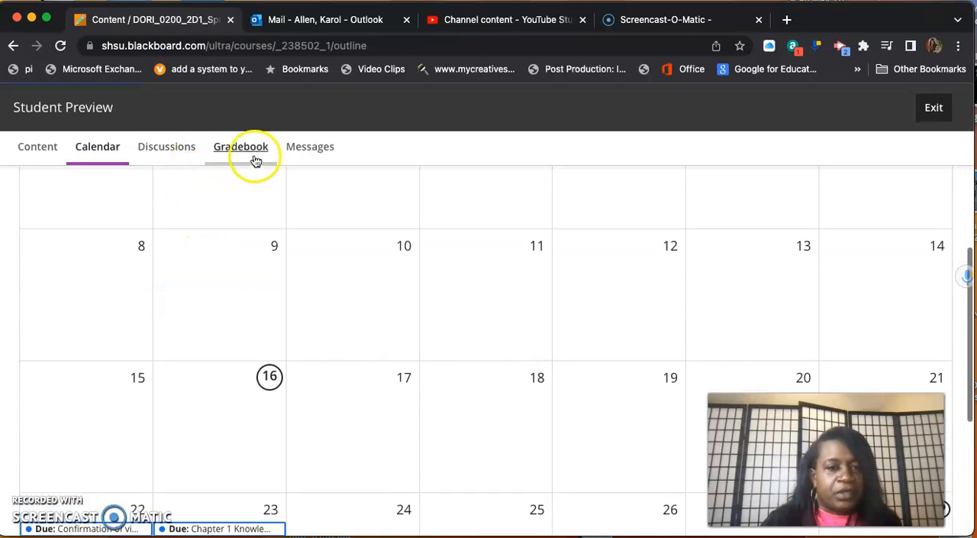
Switch from the calendar to the course Gradebook listing graded items
click(241, 147)
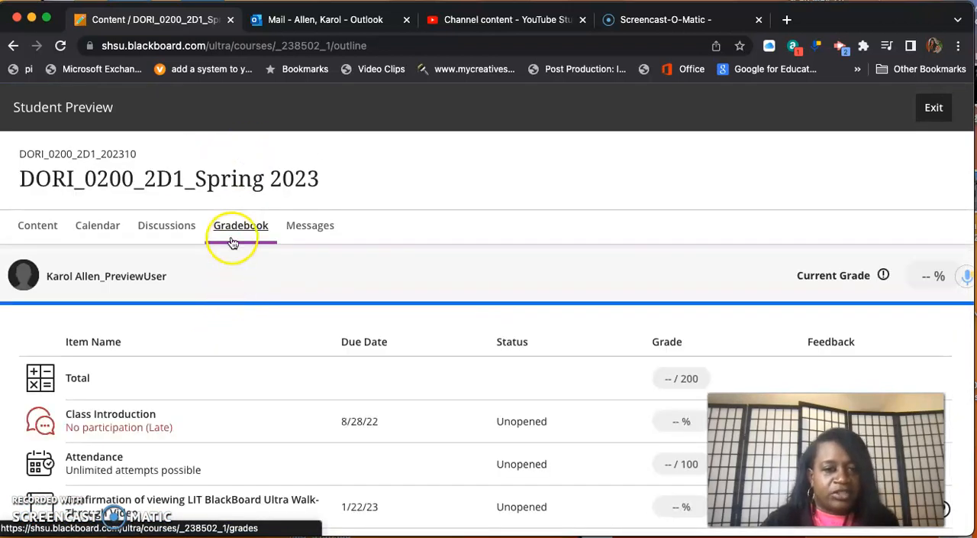
scroll(down, 3)
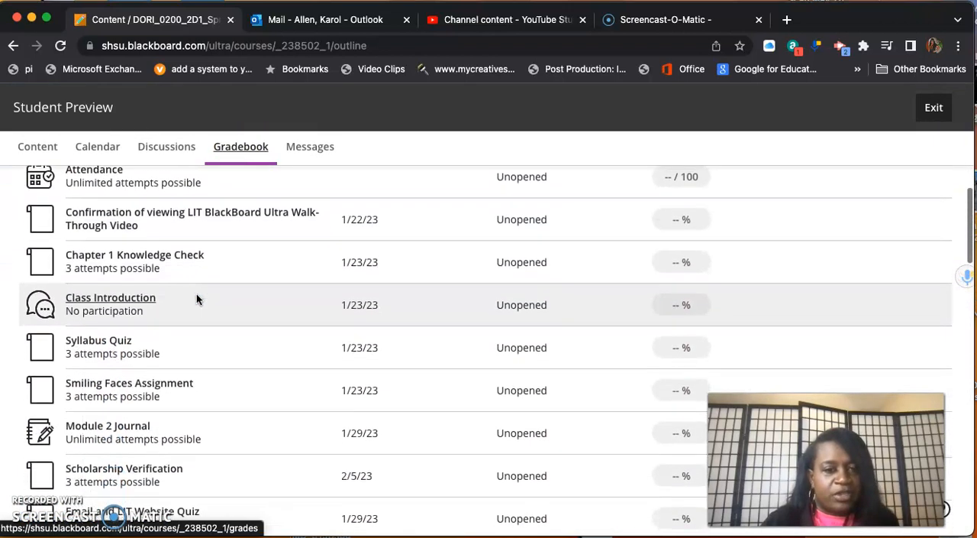
scroll(down, 3)
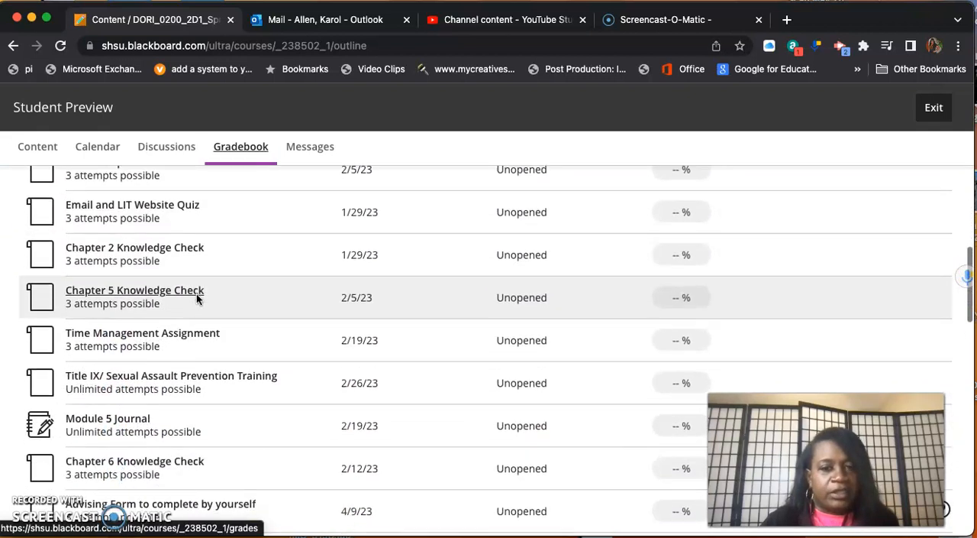
scroll(up, 3)
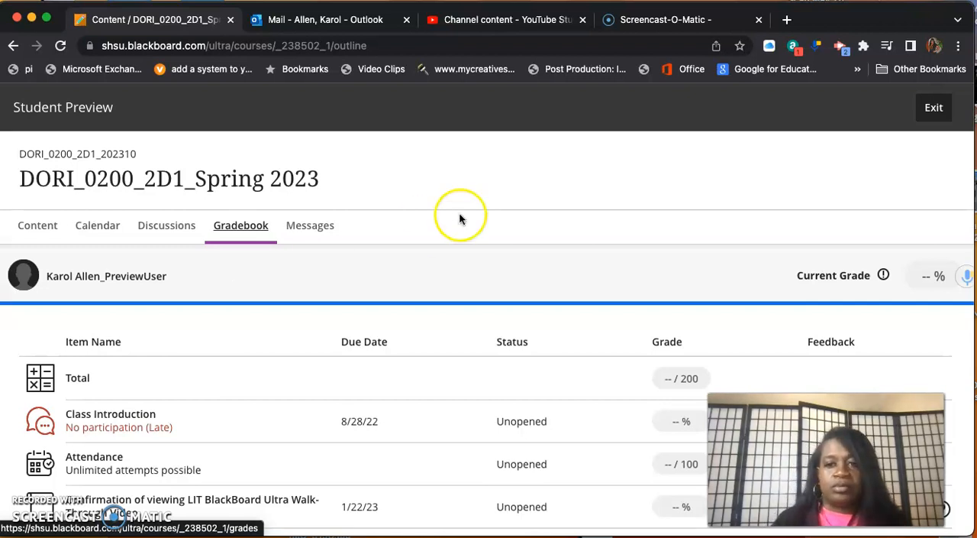
mouse_move(68, 492)
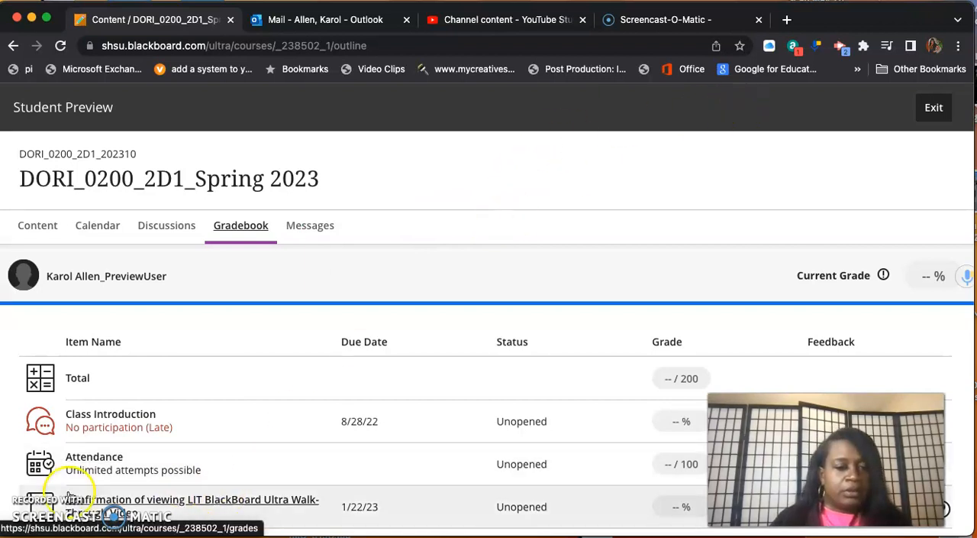